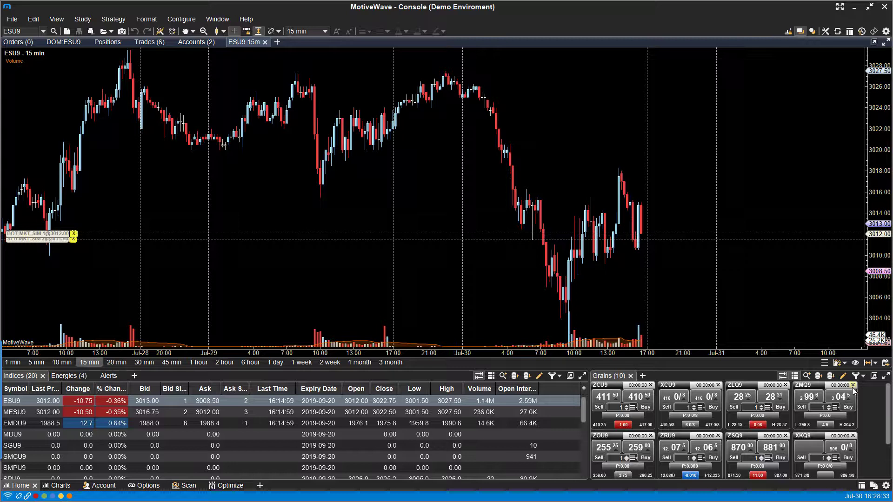
mouse_move(852, 320)
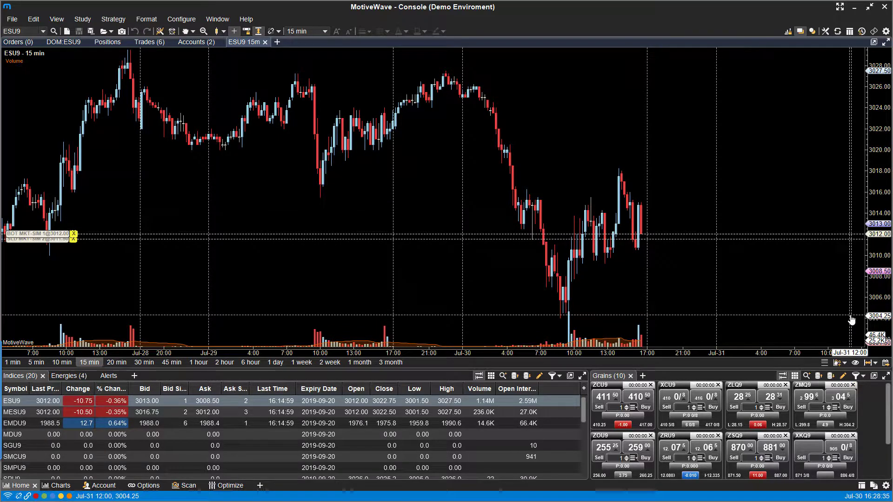
mouse_move(588, 319)
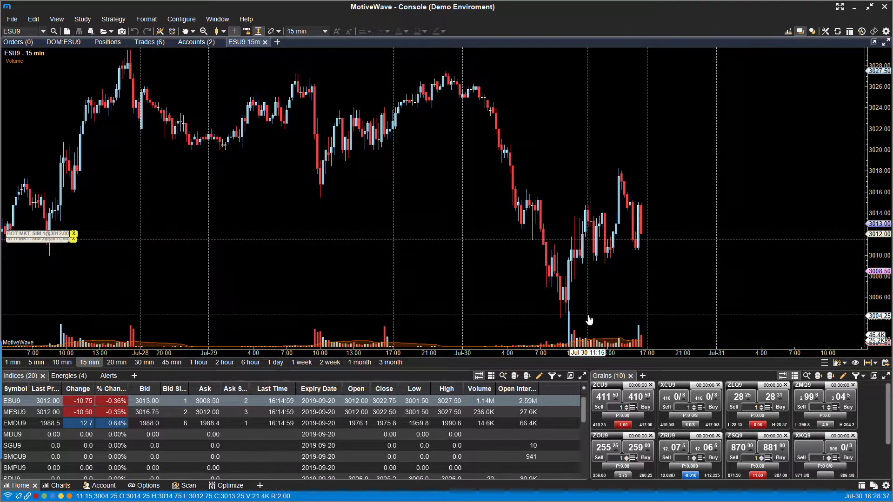
mouse_move(431, 239)
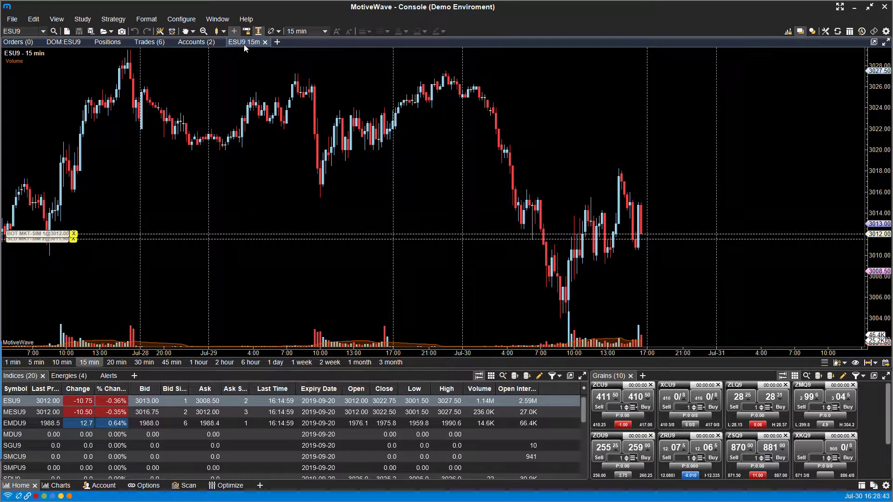
mouse_move(246, 57)
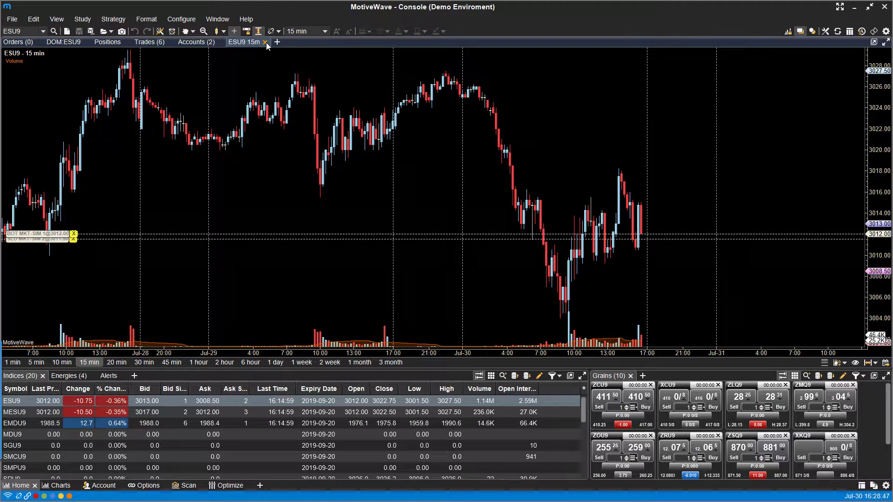
mouse_move(260, 60)
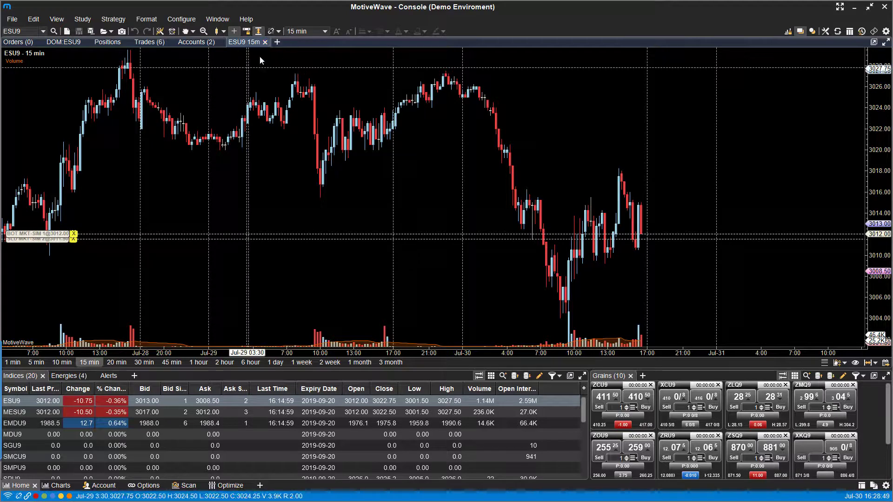
mouse_move(725, 61)
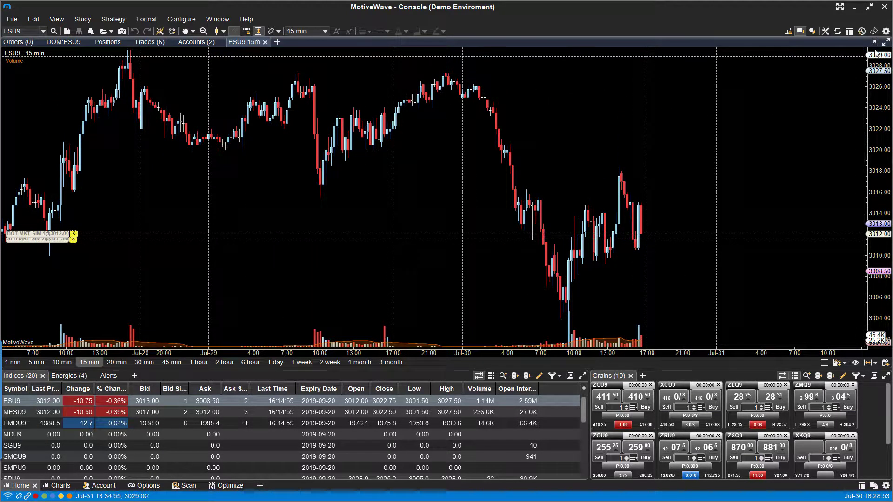
Step: Pop the ESU9 chart into its own window, toggle its menus and toolbars off and on, then close it
left_click(872, 41)
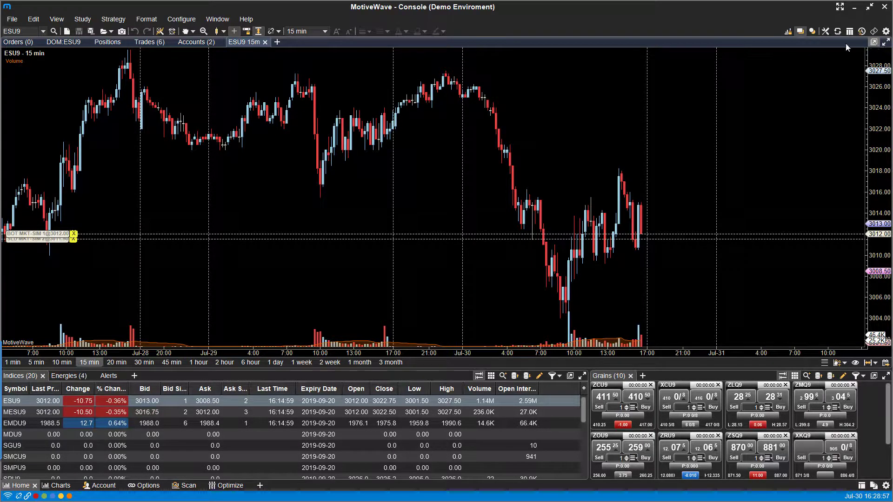
mouse_move(308, 239)
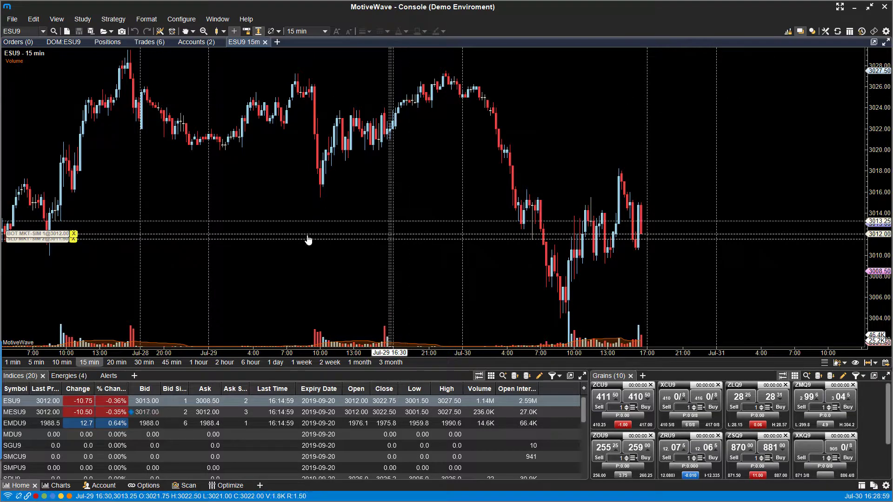
mouse_move(37, 131)
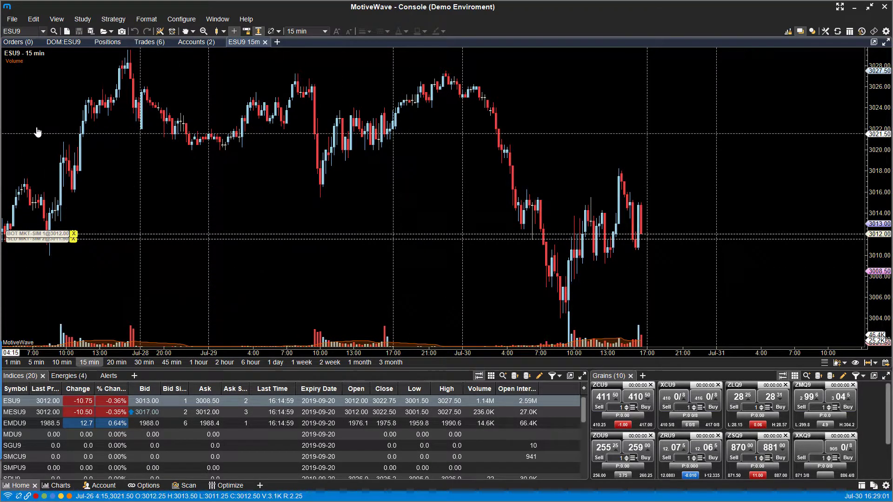
mouse_move(475, 414)
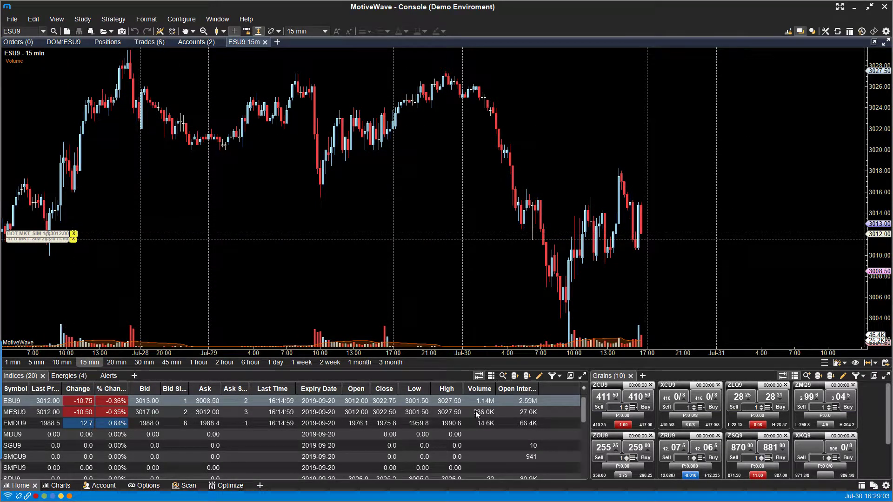
mouse_move(456, 301)
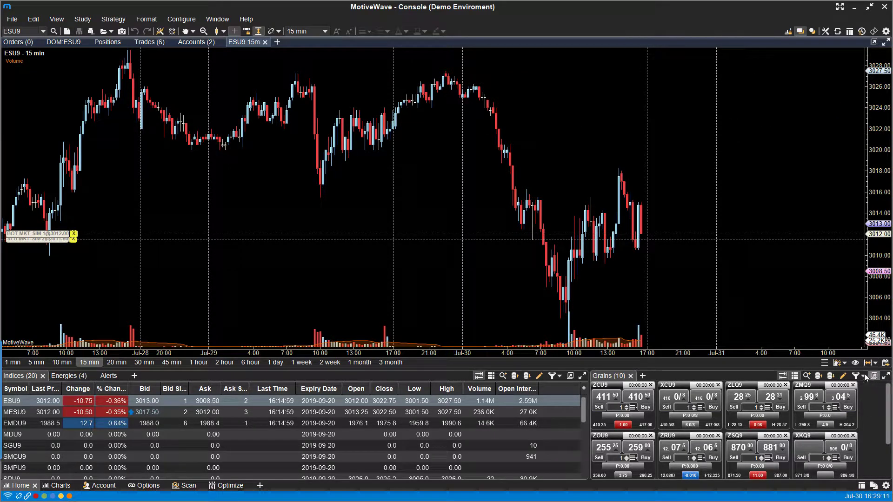
mouse_move(570, 374)
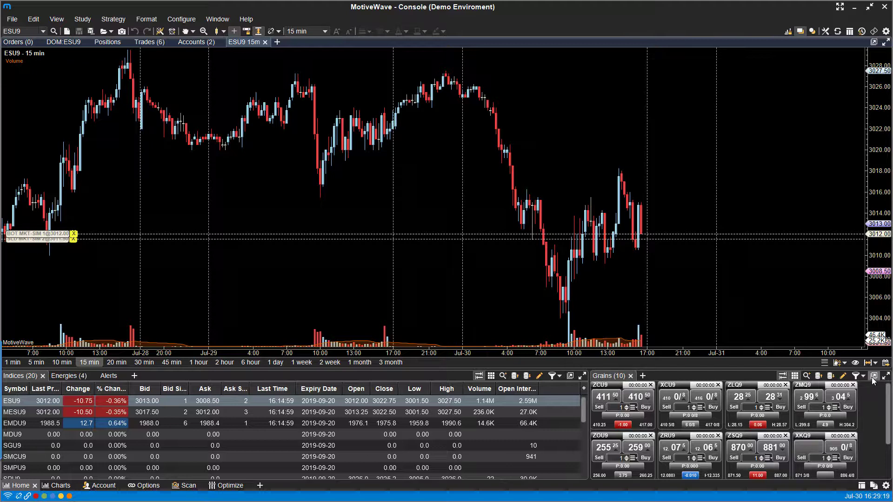
mouse_move(874, 376)
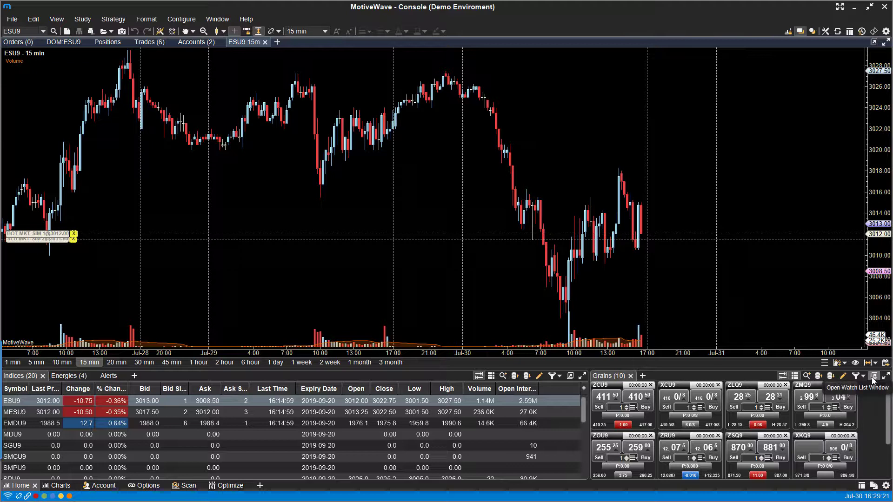
mouse_move(882, 42)
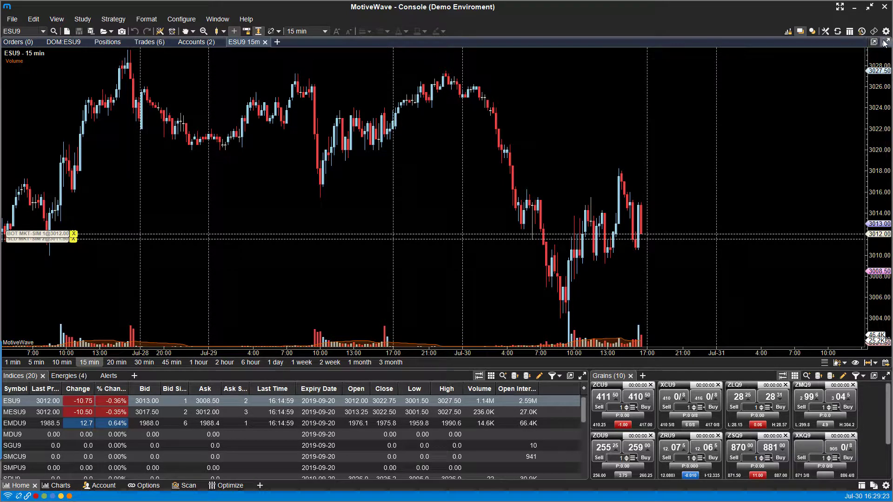
mouse_move(872, 42)
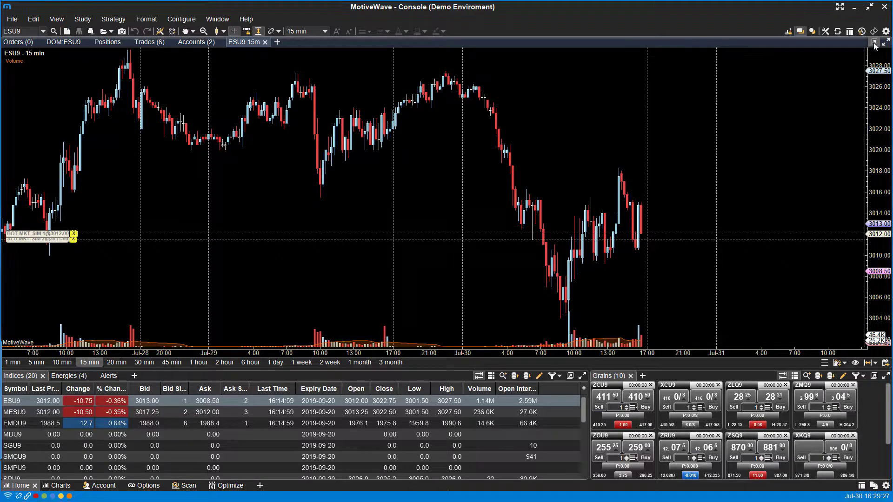
left_click(872, 43)
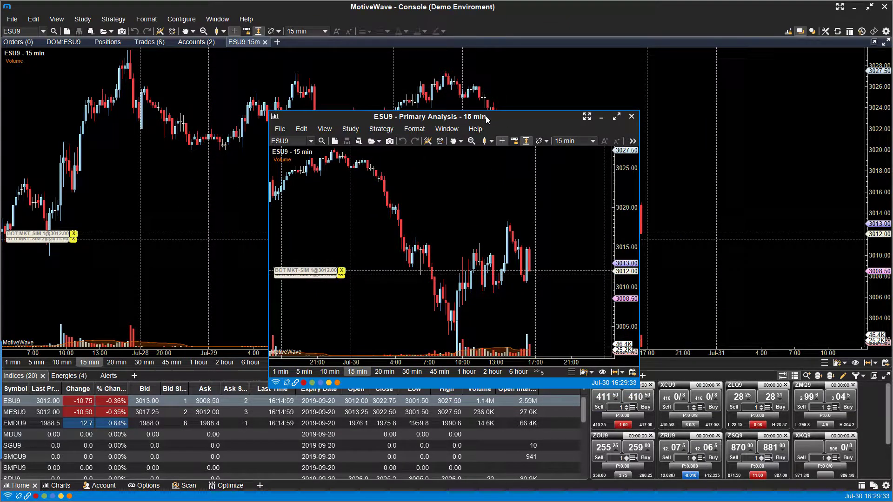
left_click(631, 116)
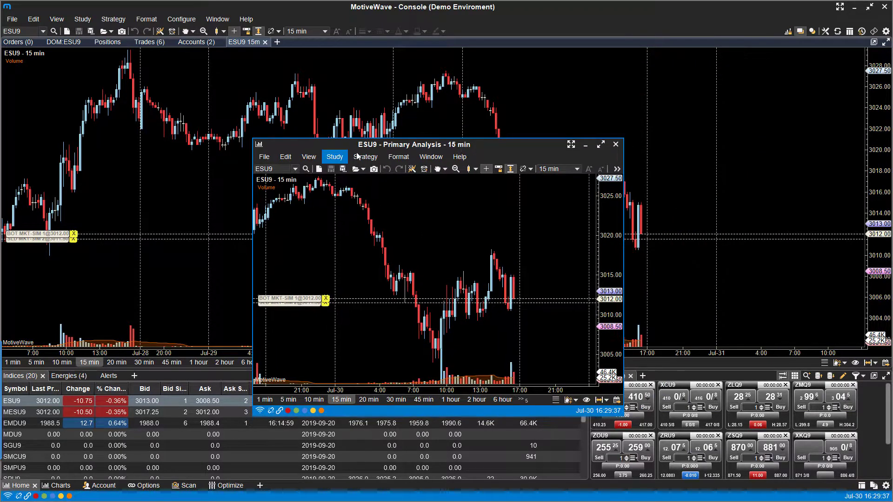
mouse_move(561, 152)
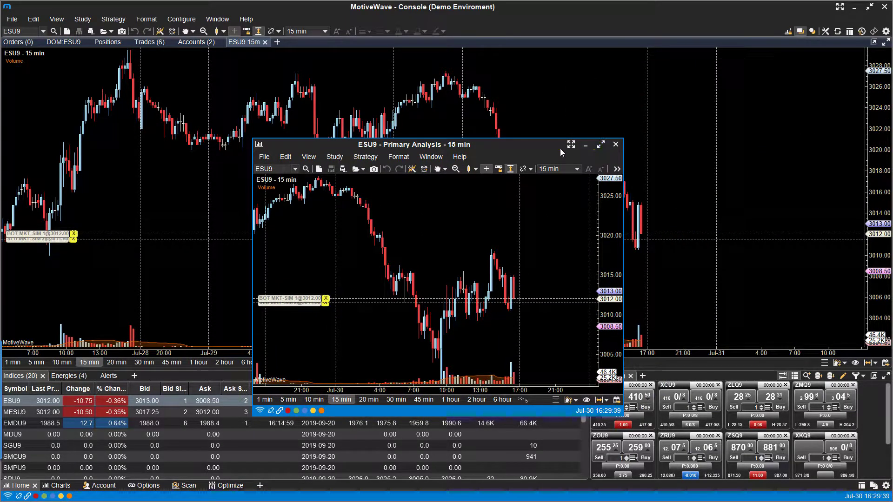
left_click(570, 144)
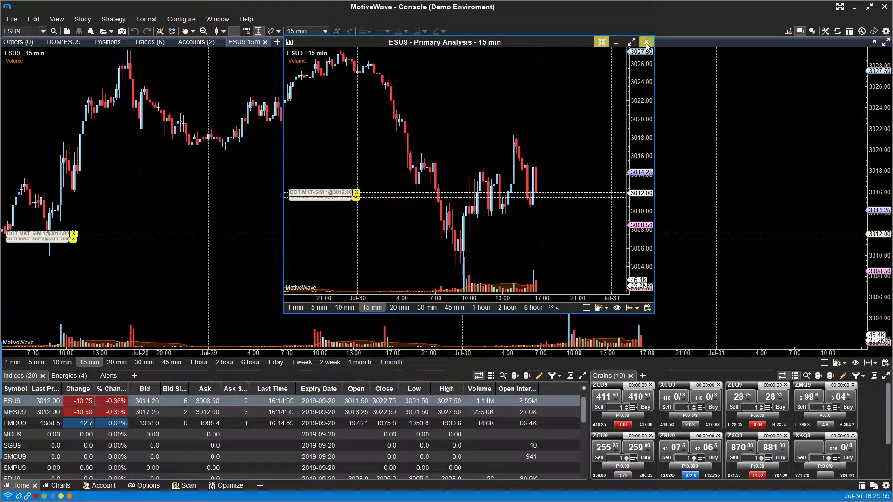
left_click(645, 42)
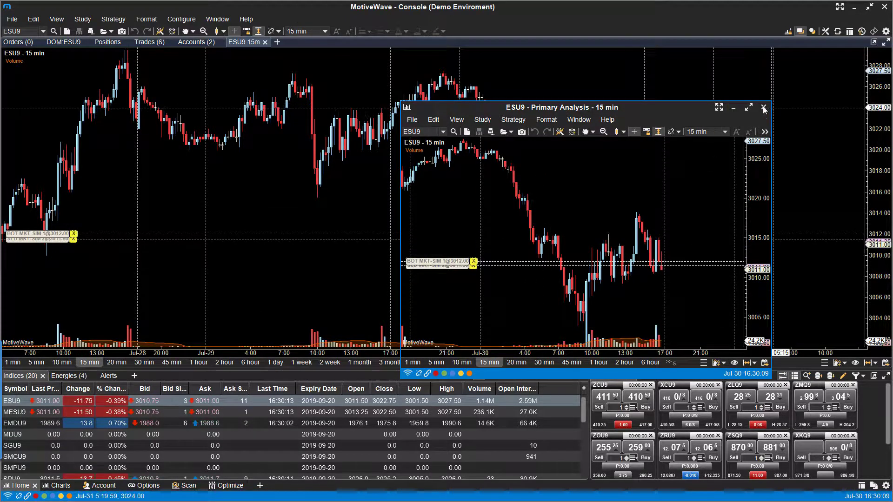
left_click(765, 107)
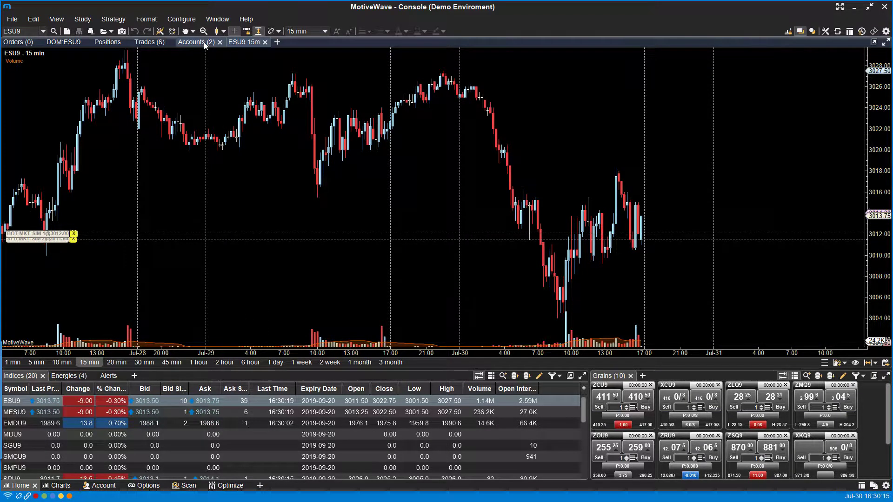
Step: Pop the ESU9 depth of market into its own window, move it aside, then close it
left_click(191, 42)
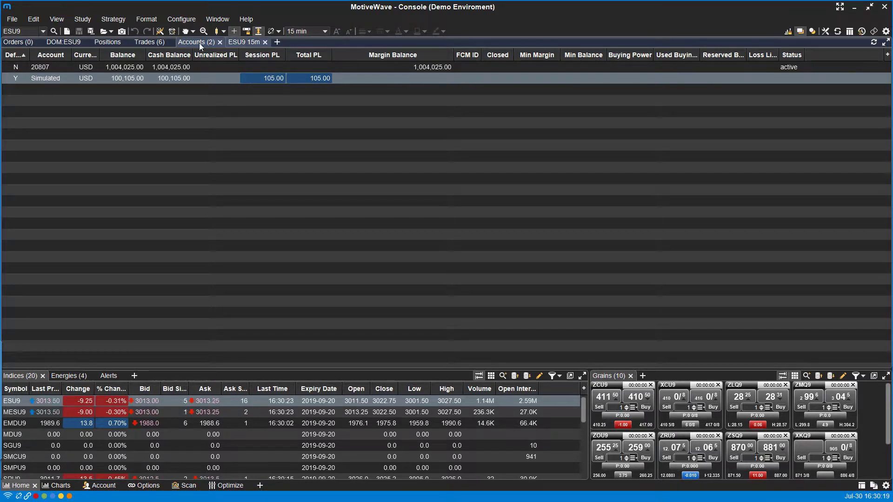
left_click(62, 42)
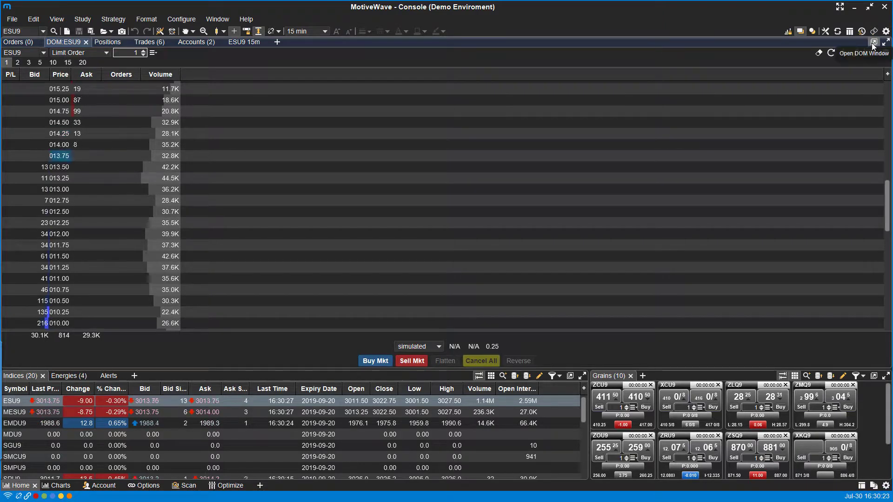
left_click(872, 44)
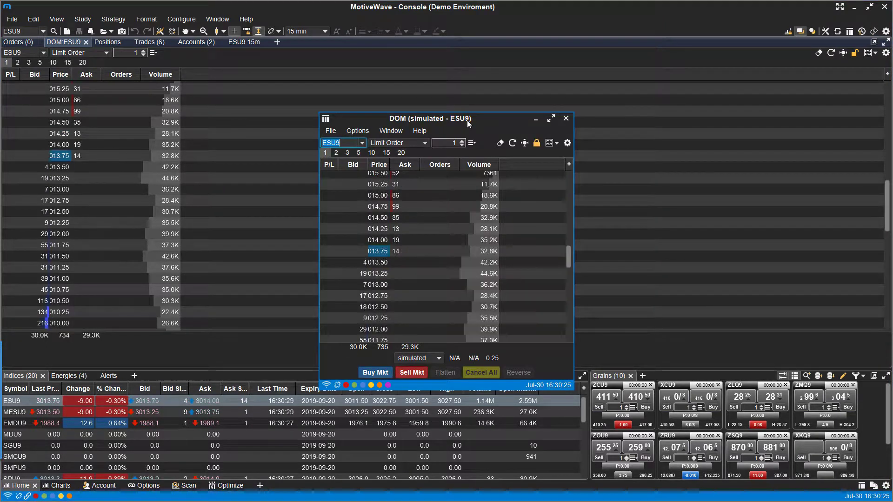
left_click(565, 119)
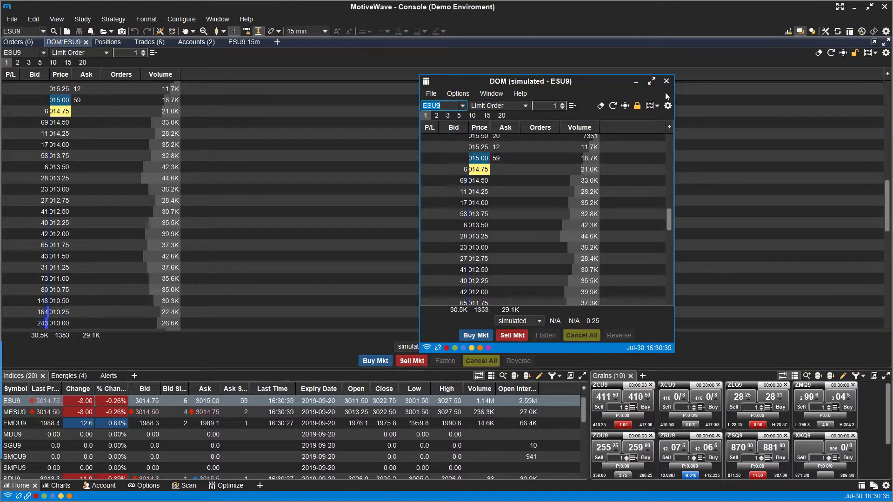
left_click(665, 80)
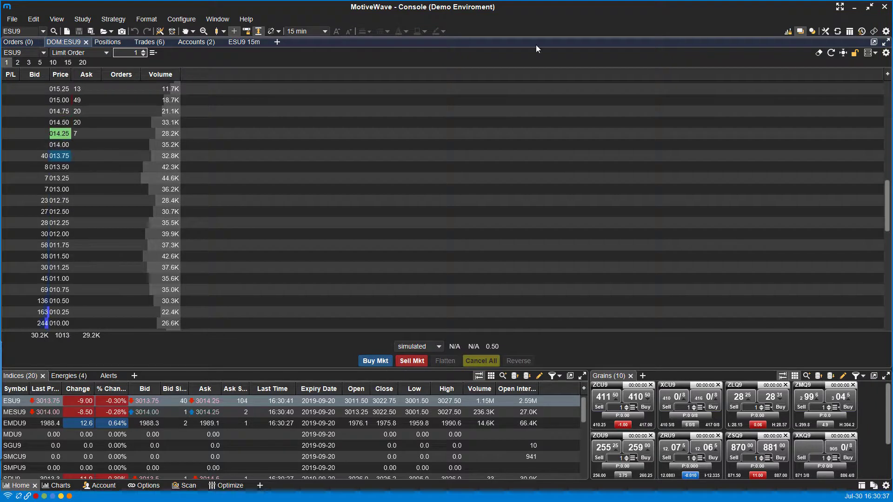
Step: Cycle the console through Accounts, Trades and Positions, ending on the ESU9 15-minute chart
left_click(195, 42)
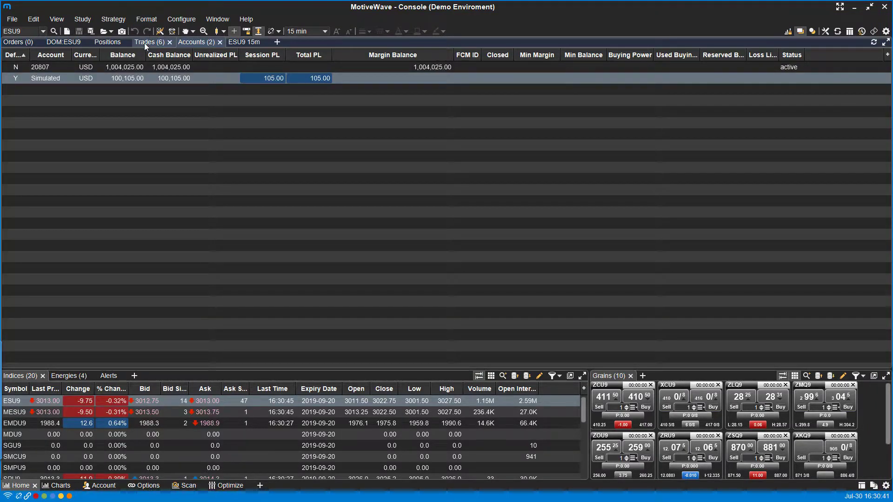
left_click(145, 42)
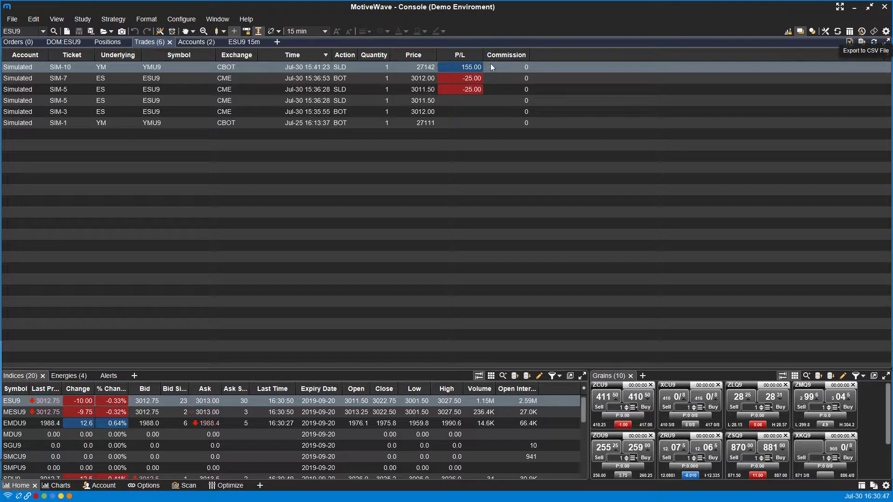
left_click(107, 42)
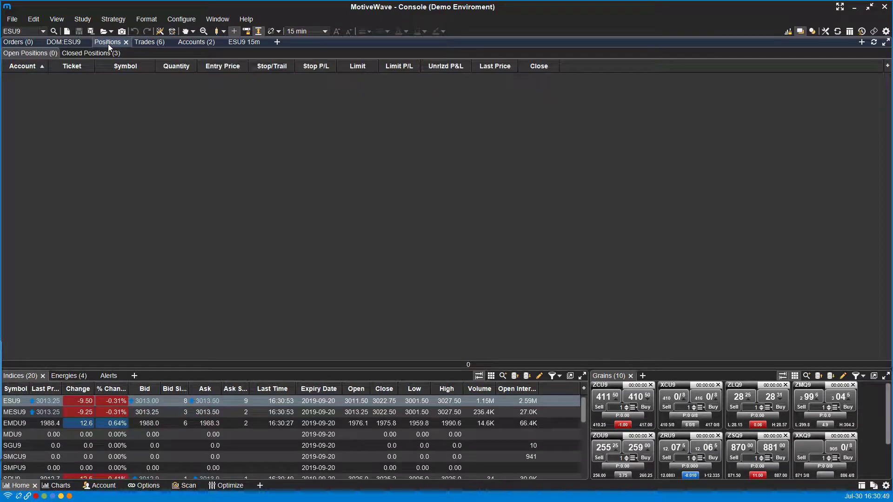
mouse_move(611, 122)
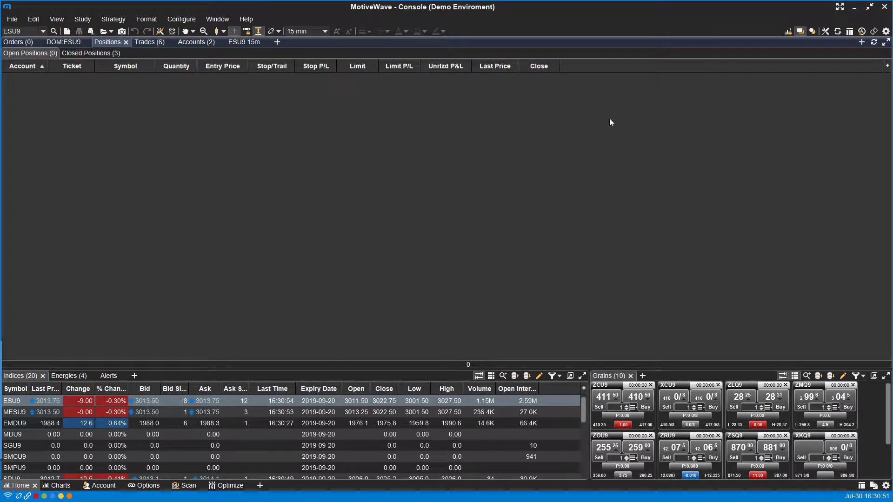
left_click(243, 42)
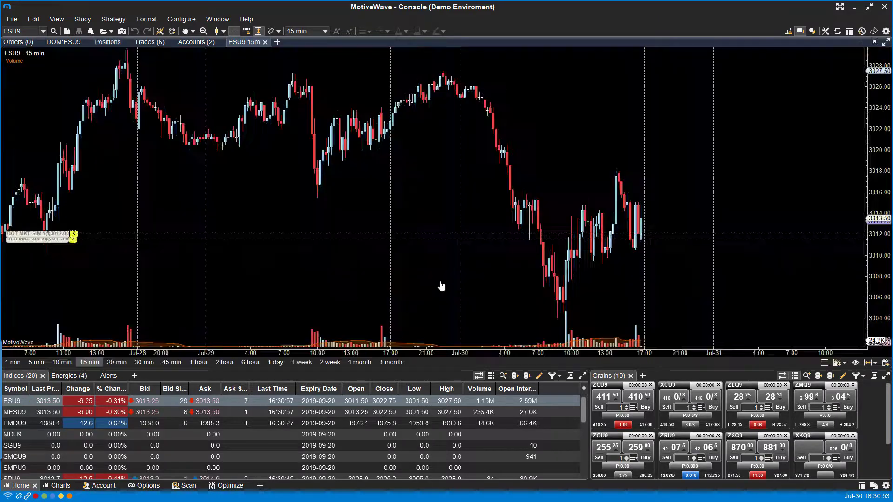
mouse_move(570, 376)
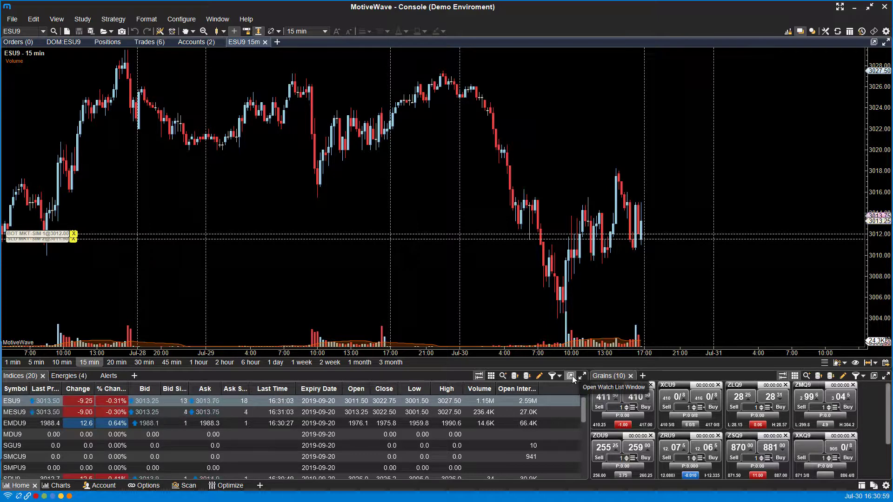
left_click(580, 376)
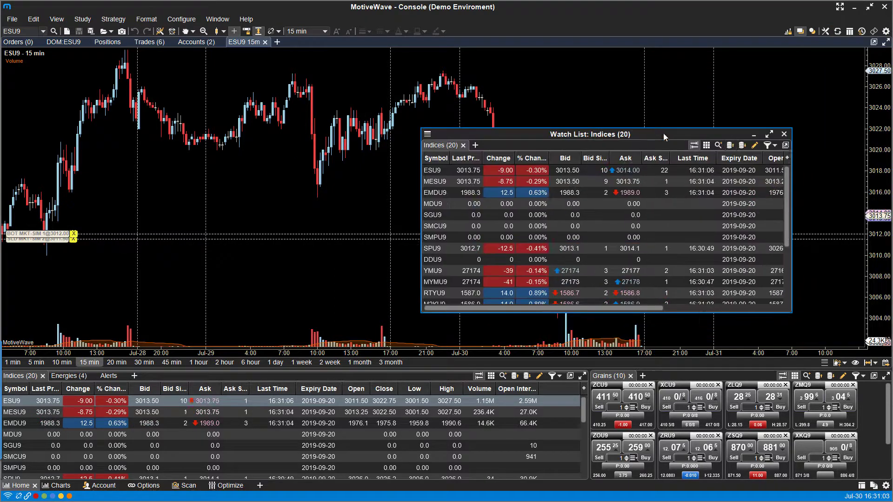
left_click(783, 134)
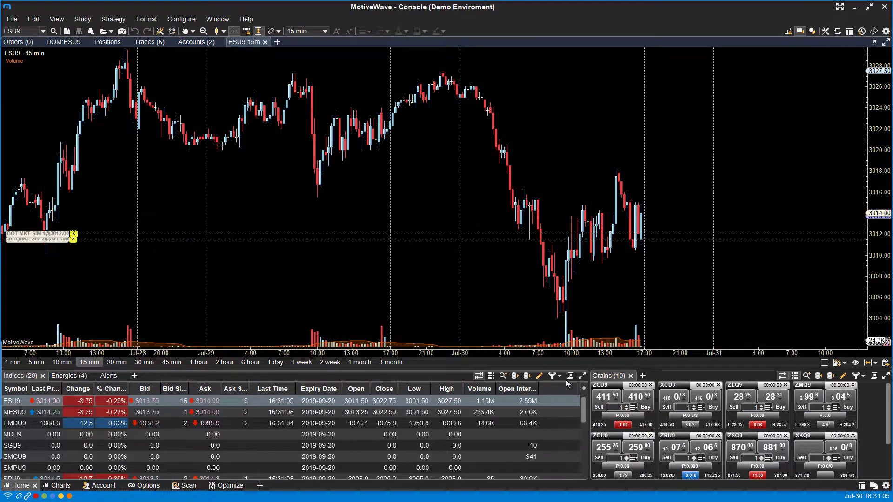
mouse_move(569, 376)
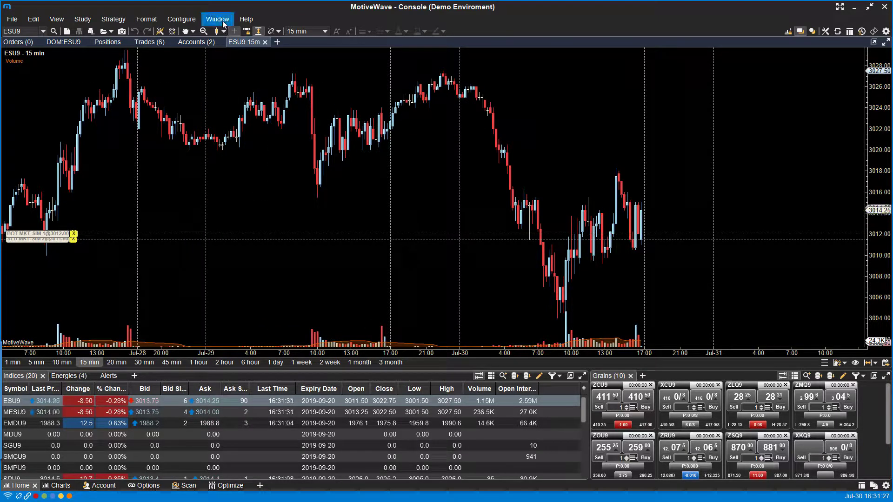
Step: Check the Window menu's list of open windows and bring the console back in front
left_click(216, 19)
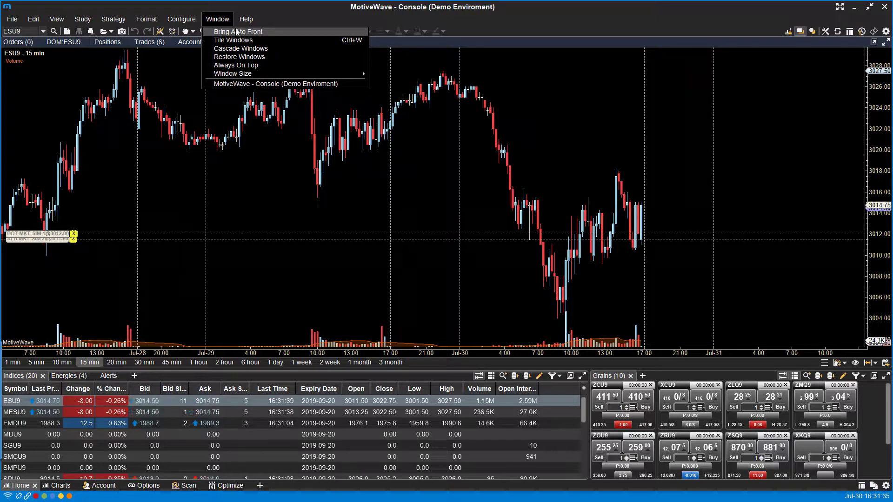
mouse_move(758, 67)
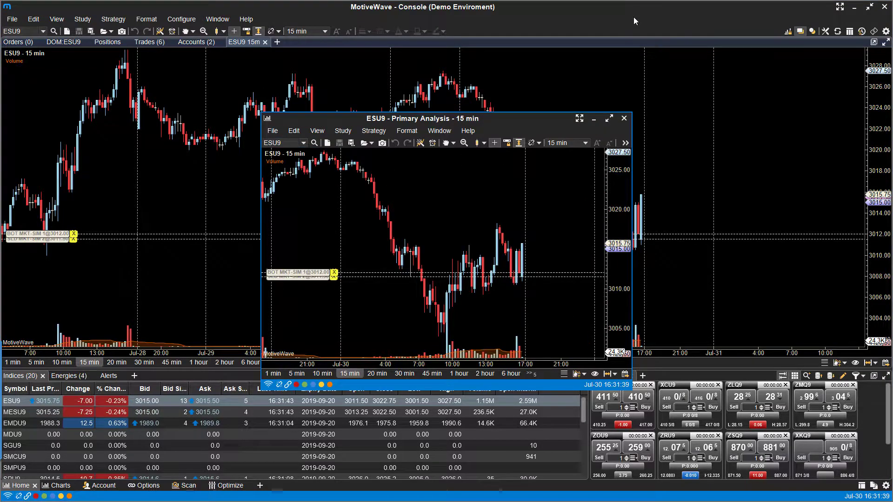
left_click(217, 19)
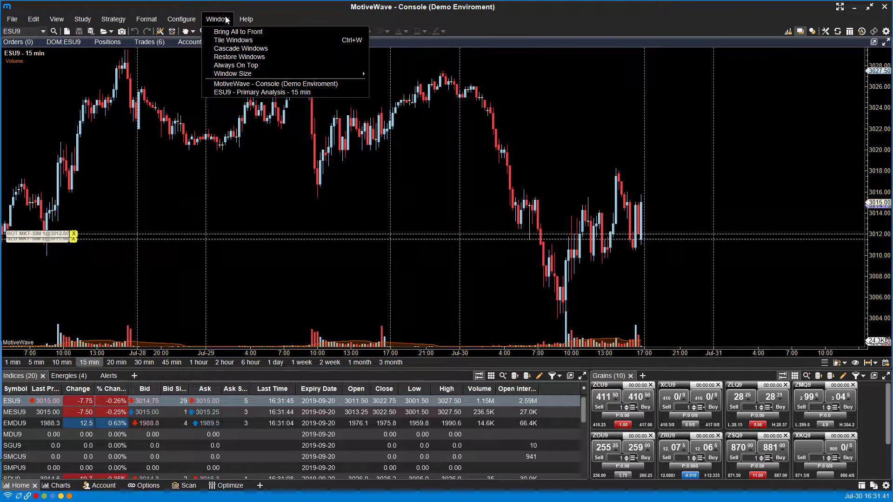
left_click(261, 92)
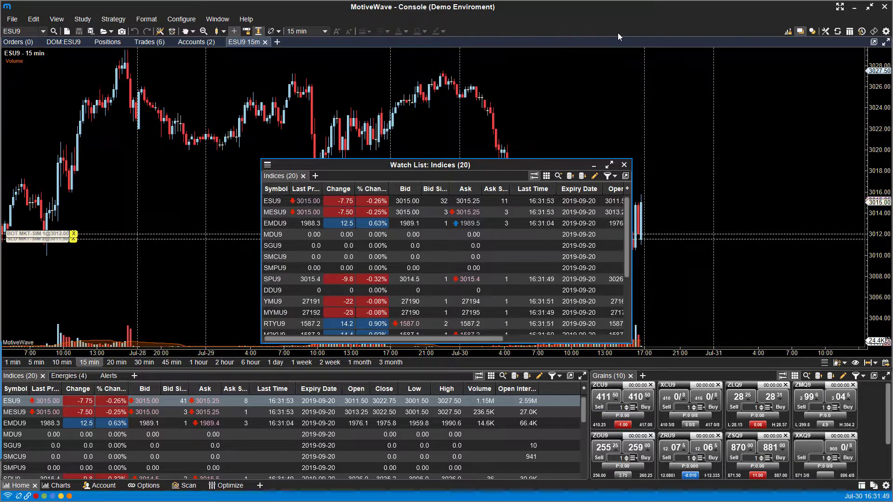
left_click(623, 164)
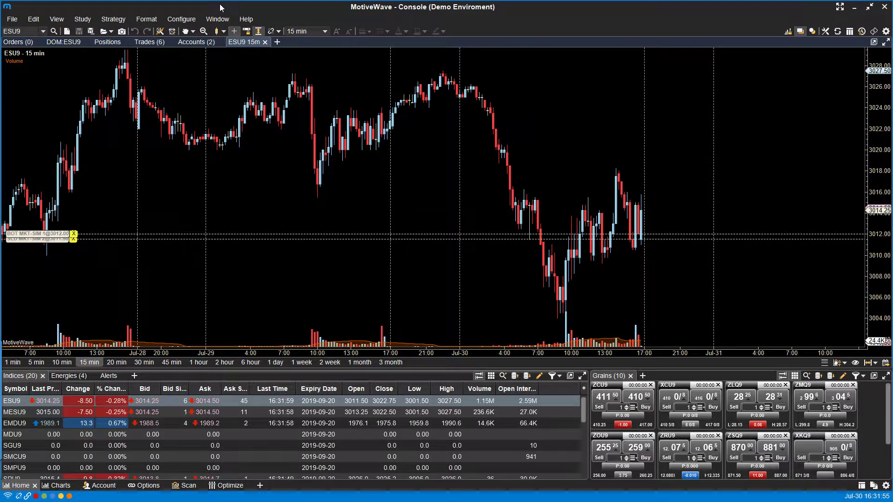
Step: Bring all separate windows to the front and tile the console, ESU9 chart and Grains watch list
left_click(217, 19)
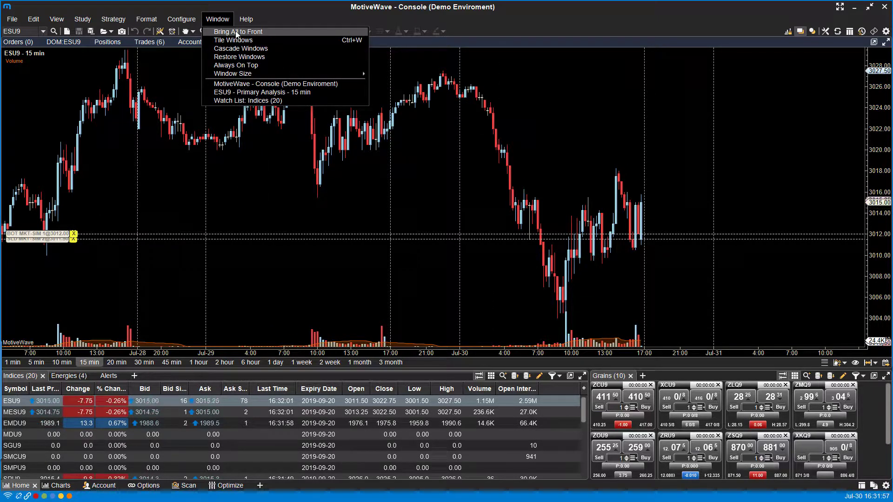
left_click(237, 31)
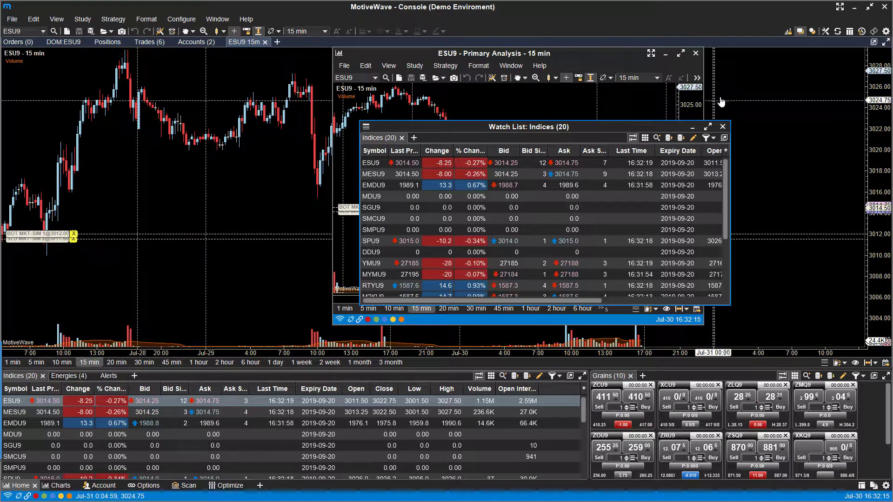
left_click(722, 127)
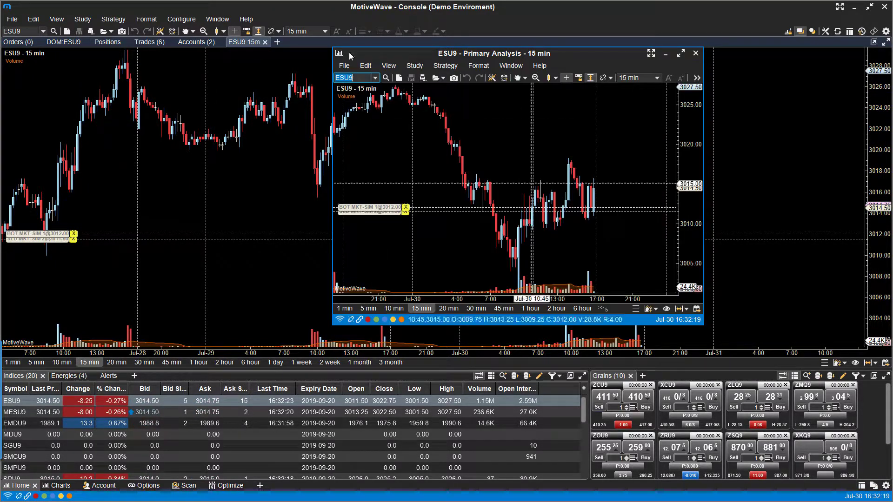
left_click(218, 19)
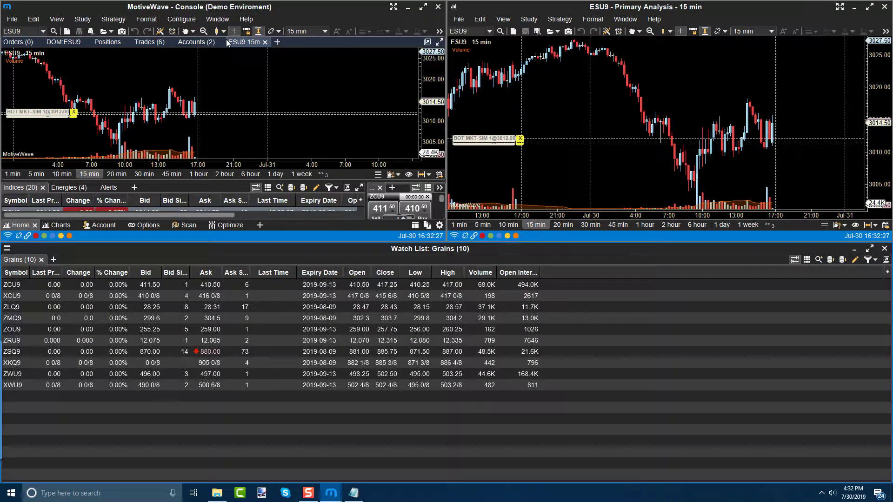
mouse_move(594, 88)
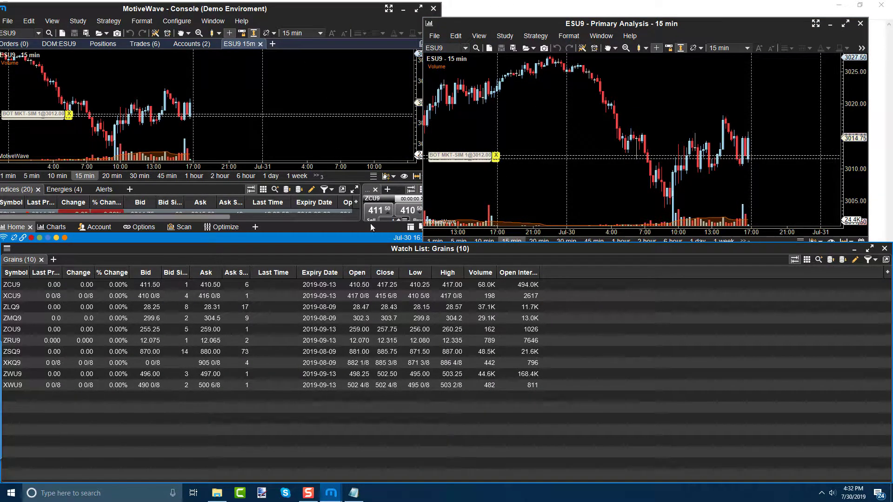
mouse_move(330, 493)
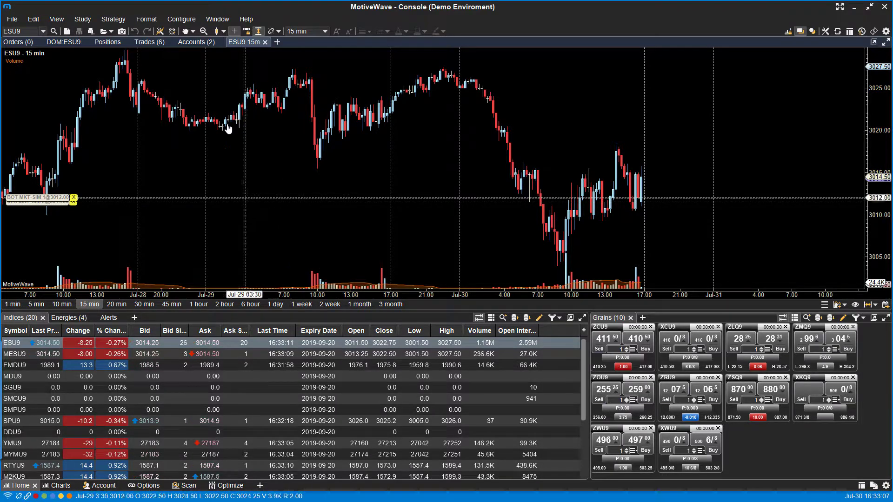
Step: Cascade the open windows and click the console so it overlaps the ESU9 chart in front
left_click(217, 18)
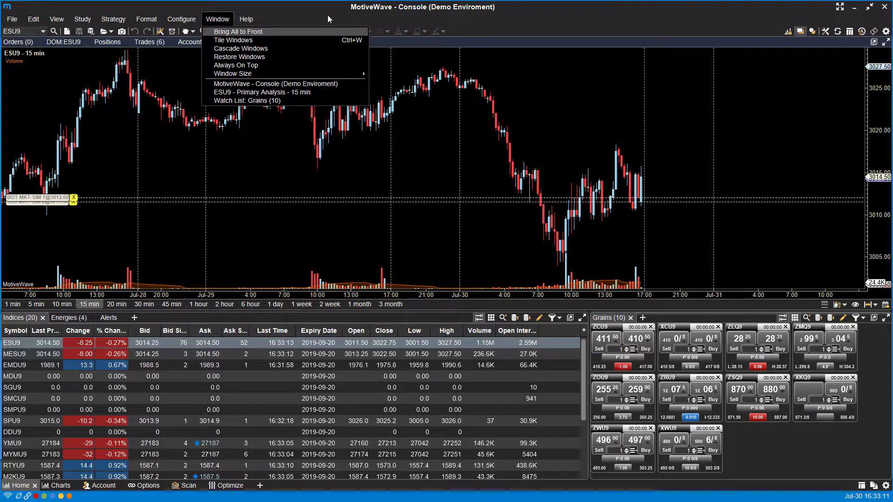
left_click(233, 40)
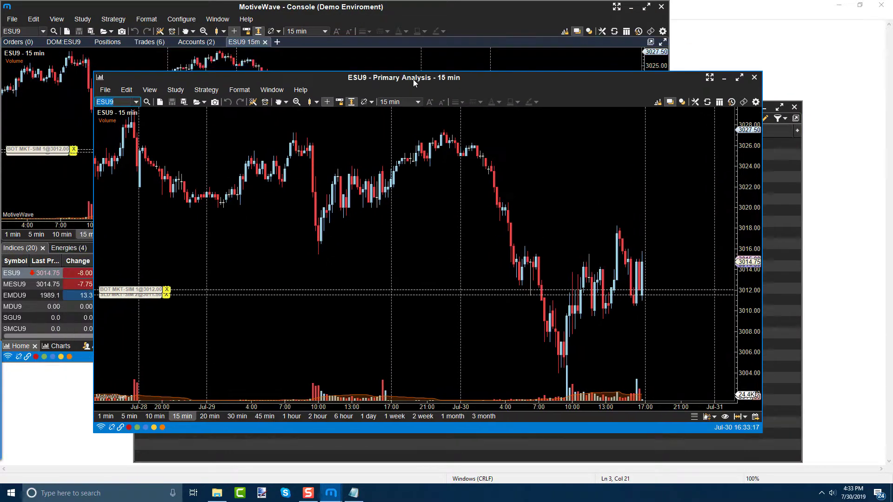
left_click(754, 77)
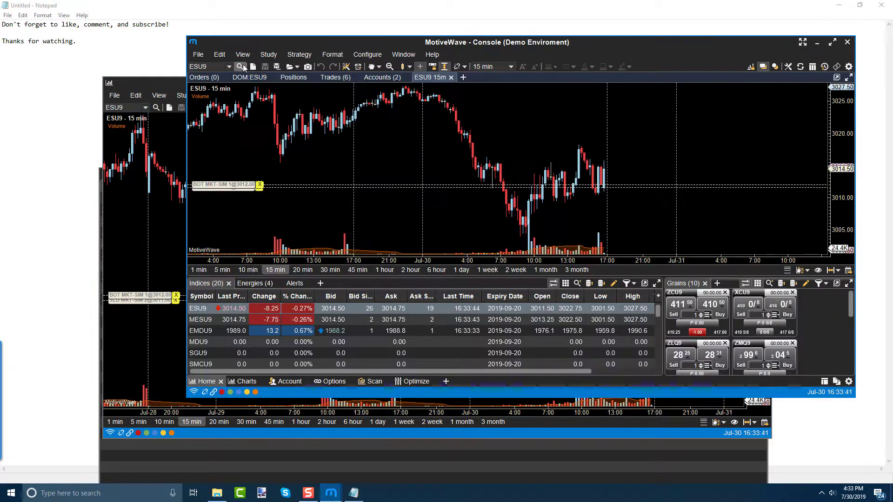
mouse_move(403, 54)
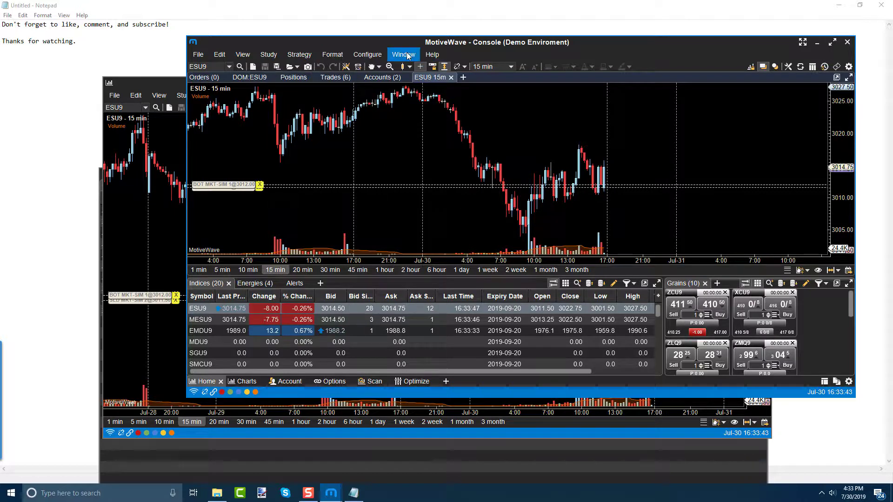
Step: Browse the Window and Configure menus and cascade the windows again with a smaller console on top
left_click(403, 54)
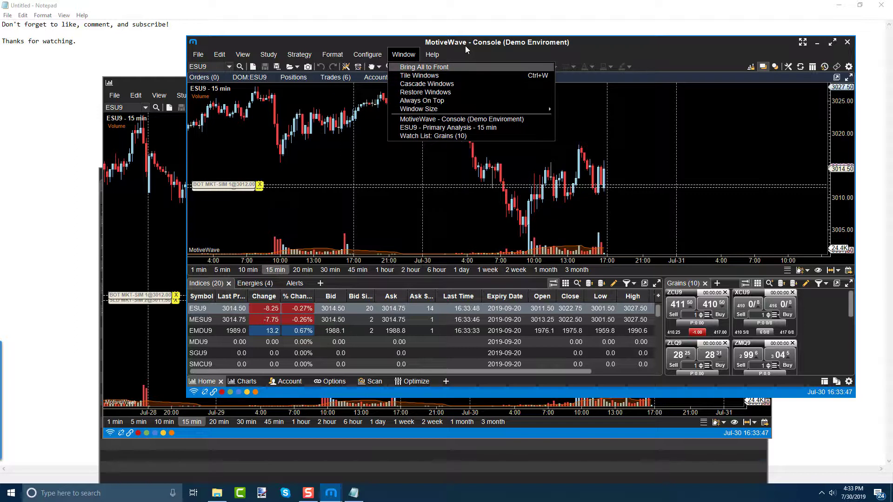
left_click(447, 127)
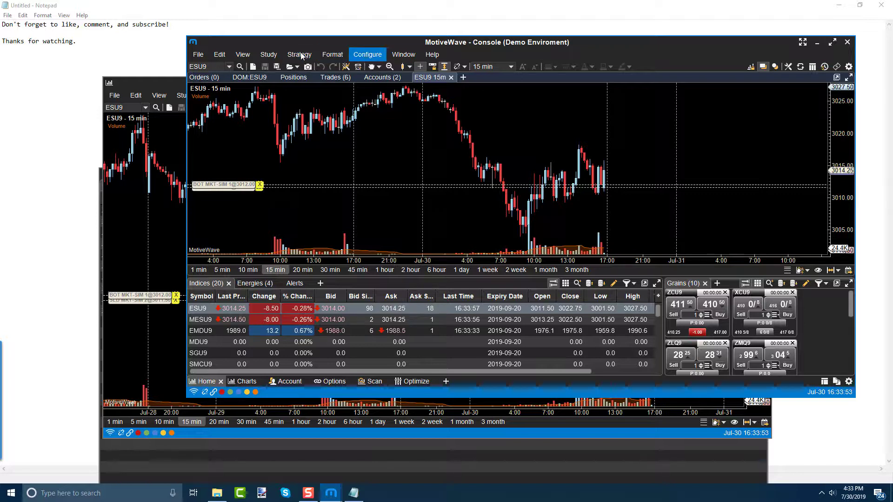
left_click(403, 54)
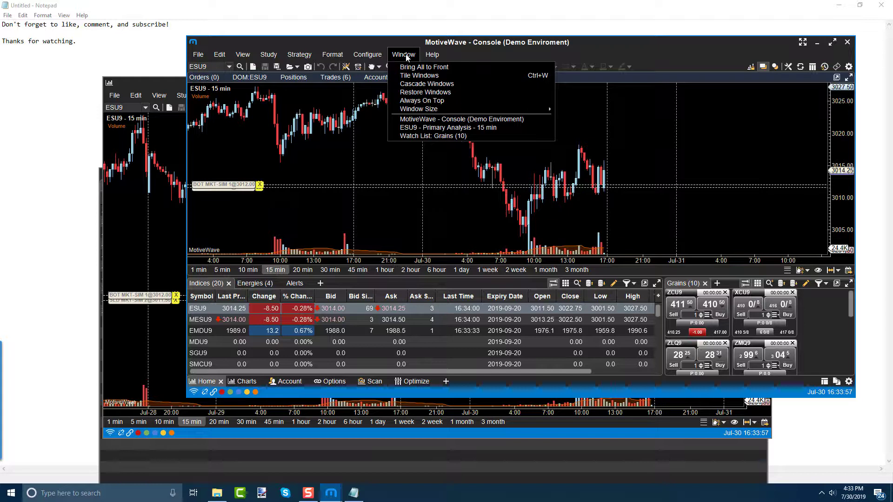
left_click(368, 54)
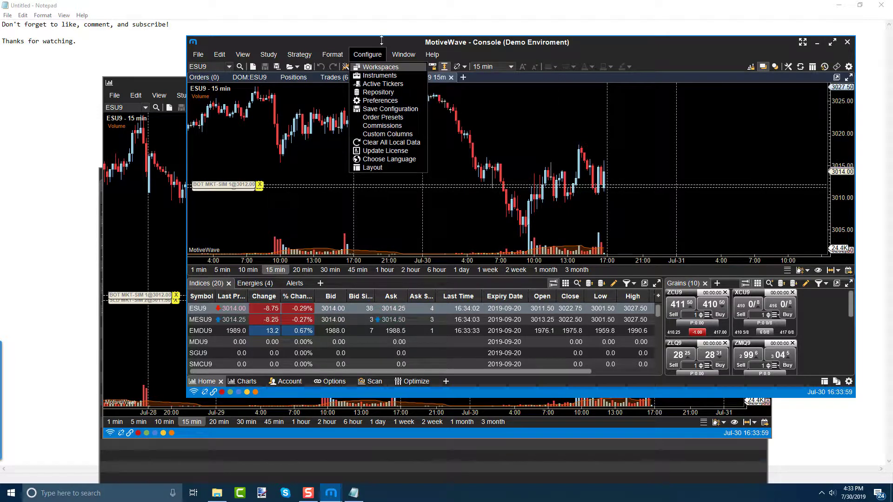
left_click(402, 54)
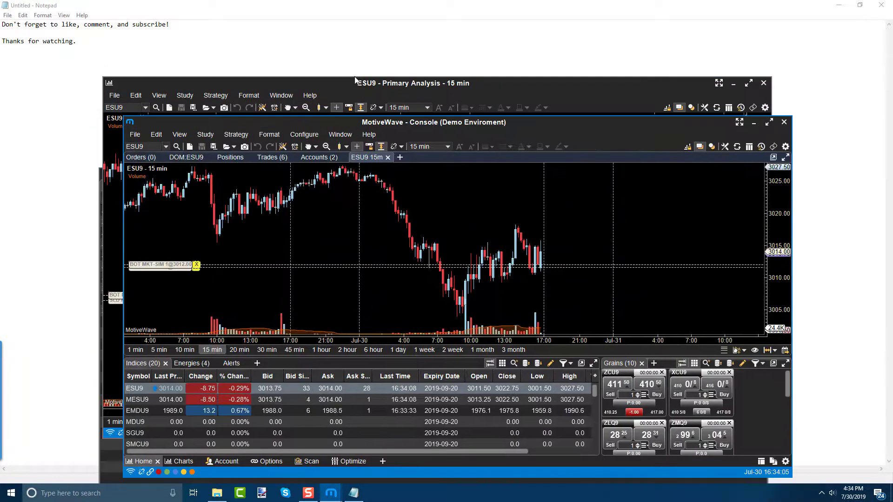
Step: Pick the ESU9 - Primary Analysis entry from the Window menu so the chart sits in front of the console
left_click(358, 27)
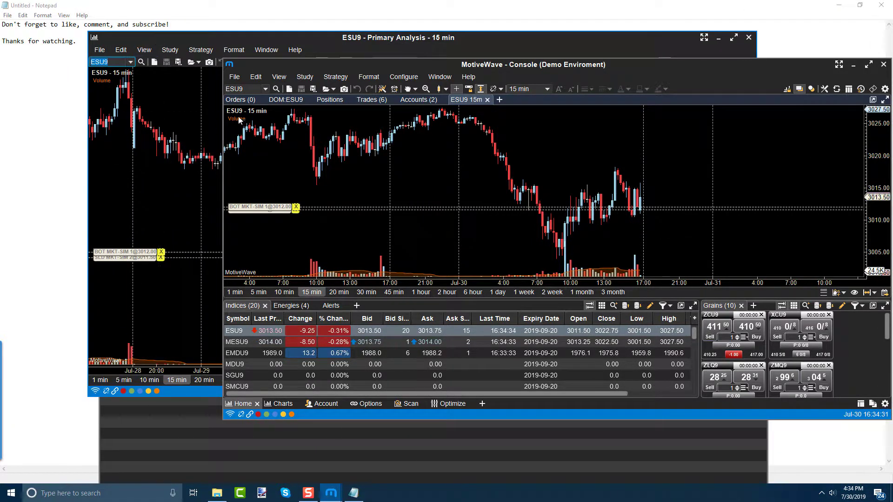
left_click(266, 49)
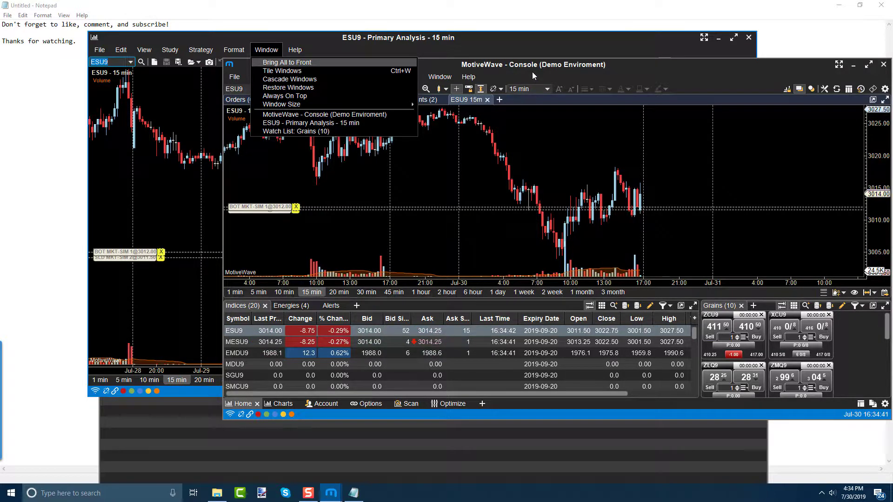
mouse_move(604, 30)
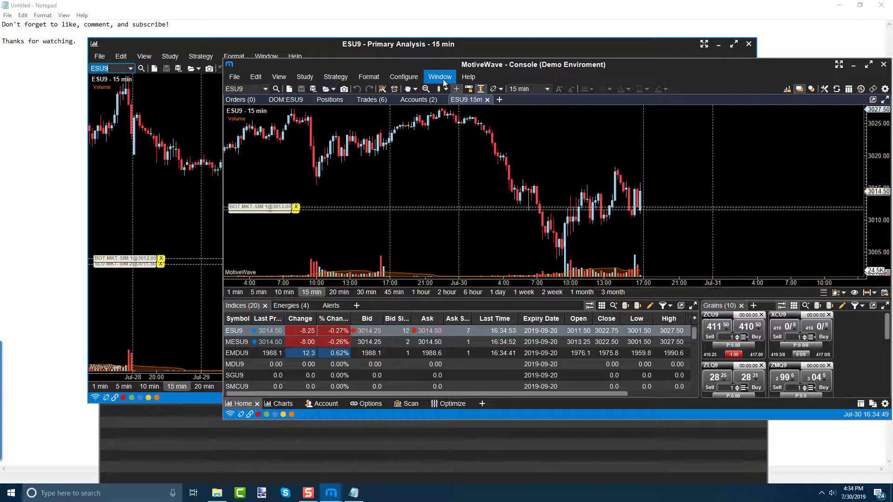
left_click(439, 76)
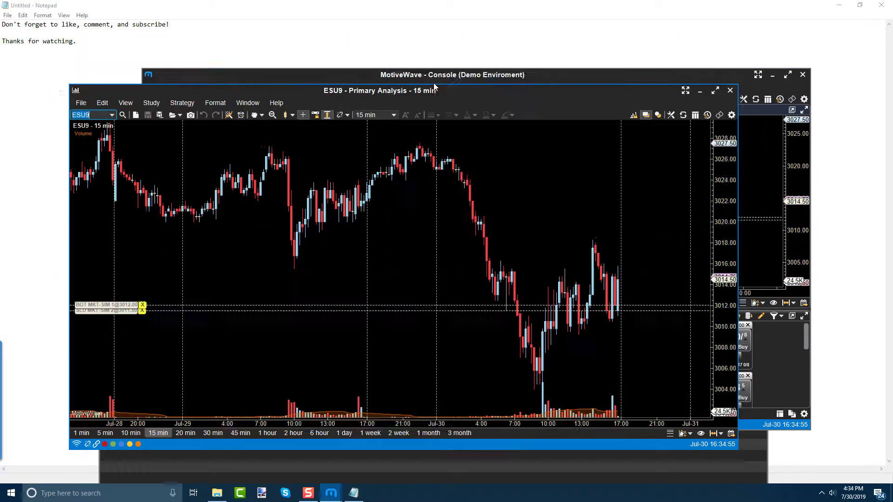
Step: Set the ESU9 chart window to the 1280x768 preset size via Window > Window Size
left_click(248, 52)
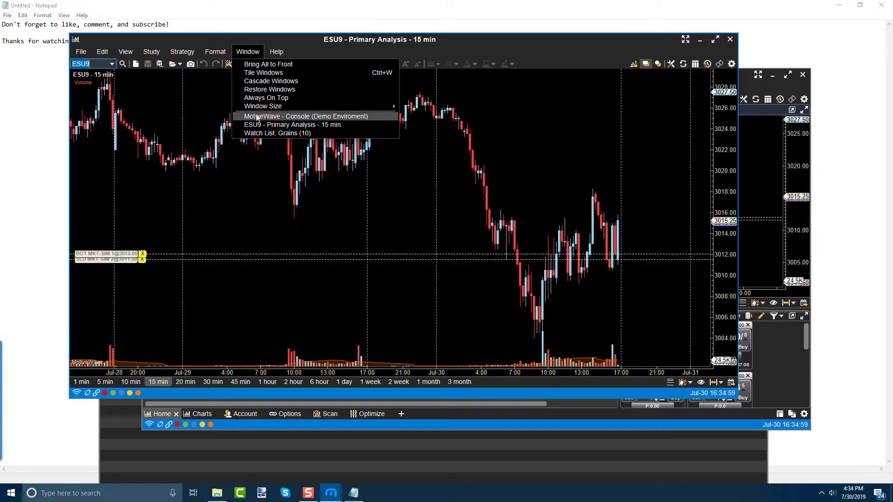
mouse_move(265, 98)
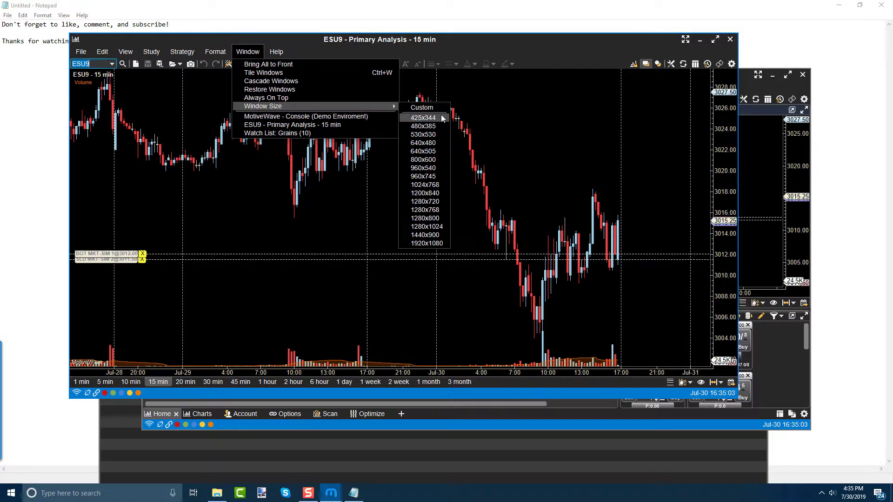
mouse_move(422, 151)
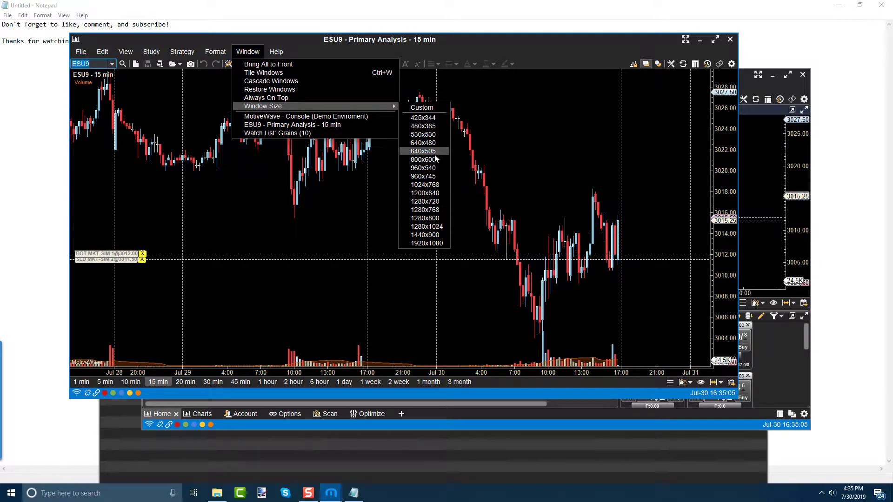
mouse_move(435, 174)
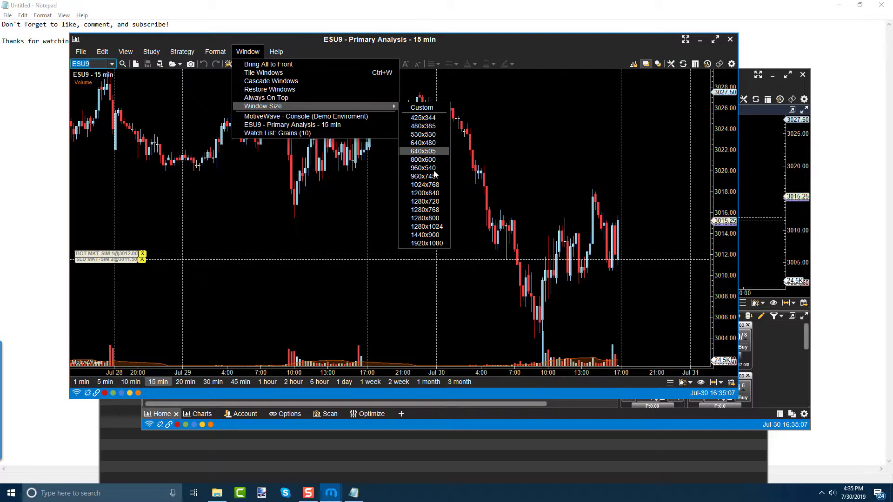
mouse_move(424, 209)
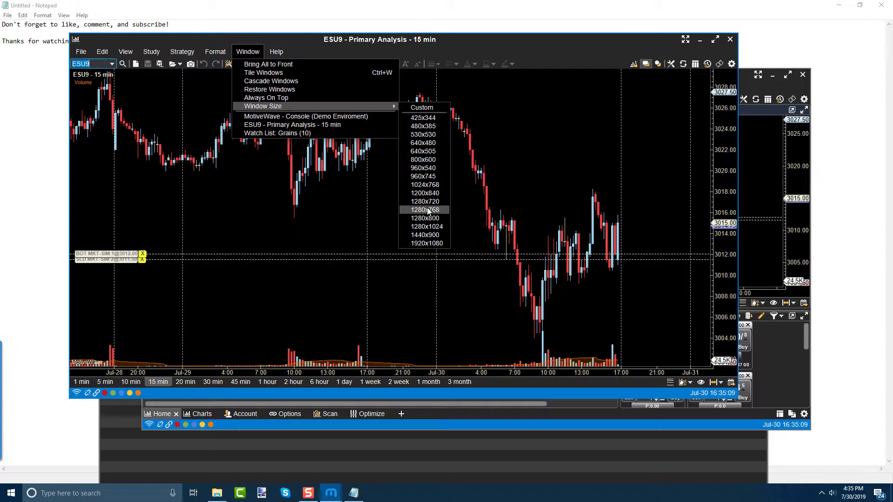
left_click(425, 209)
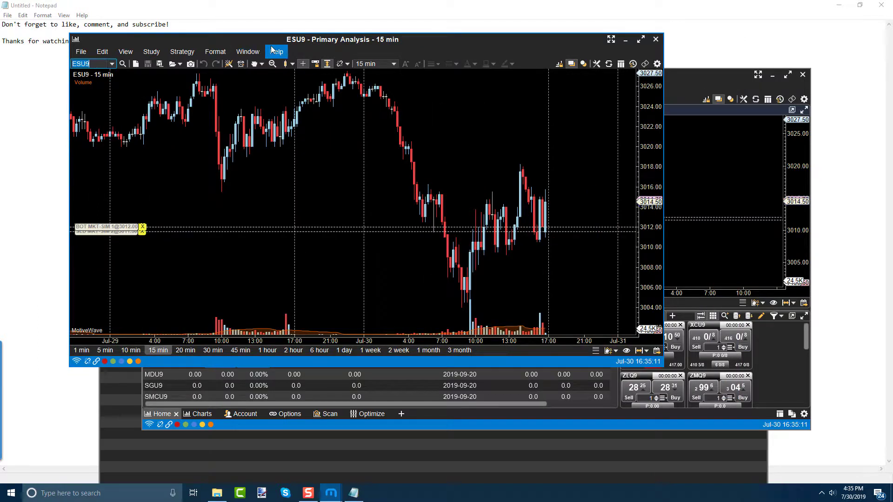
mouse_move(587, 164)
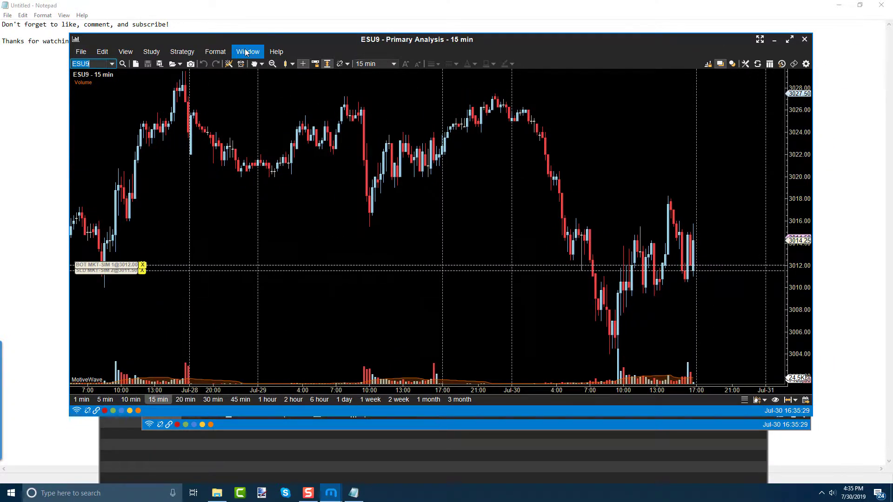
Step: Give the ESU9 chart window a custom size of 1440 wide by 1280 high
left_click(248, 51)
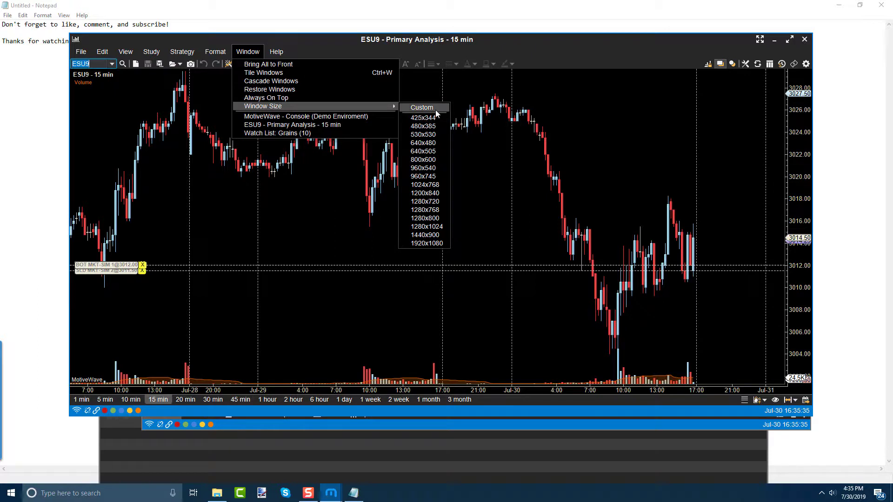
left_click(421, 108)
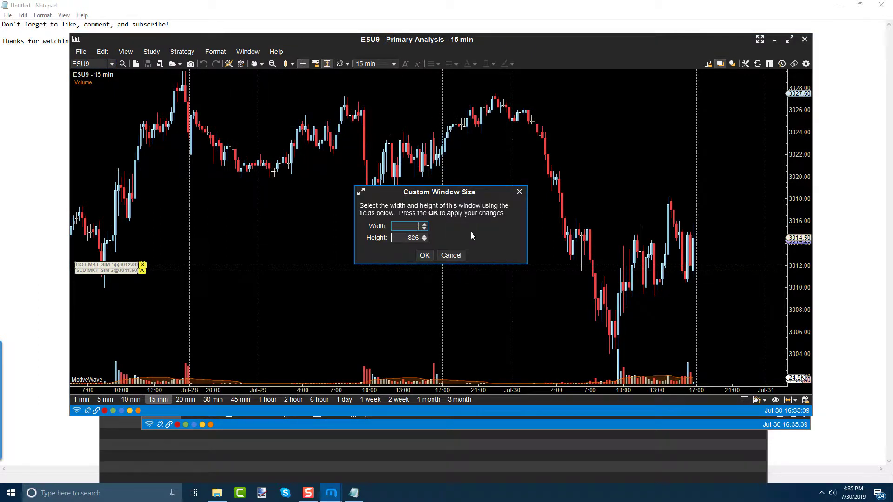
type("1440")
left_click(409, 237)
type("1280")
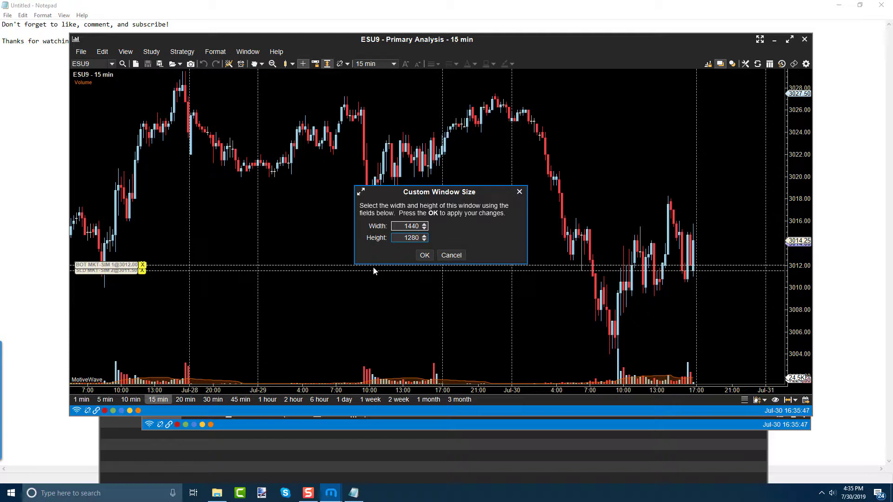
left_click(425, 255)
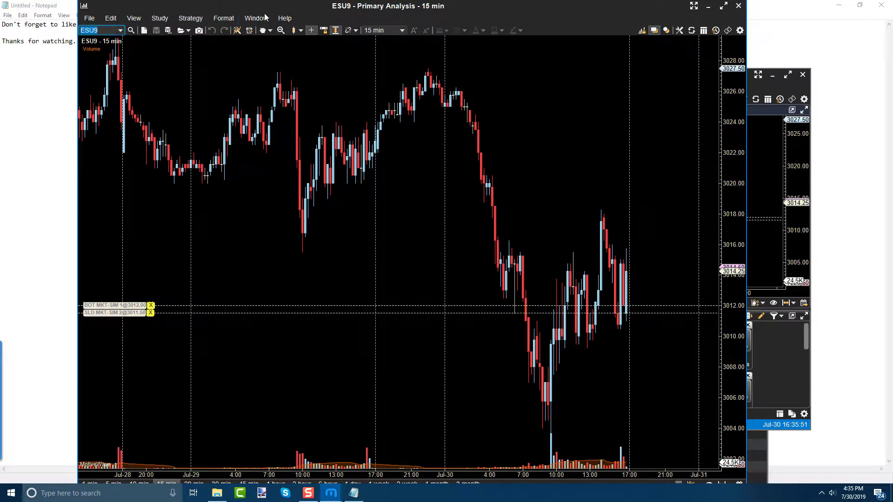
left_click(254, 18)
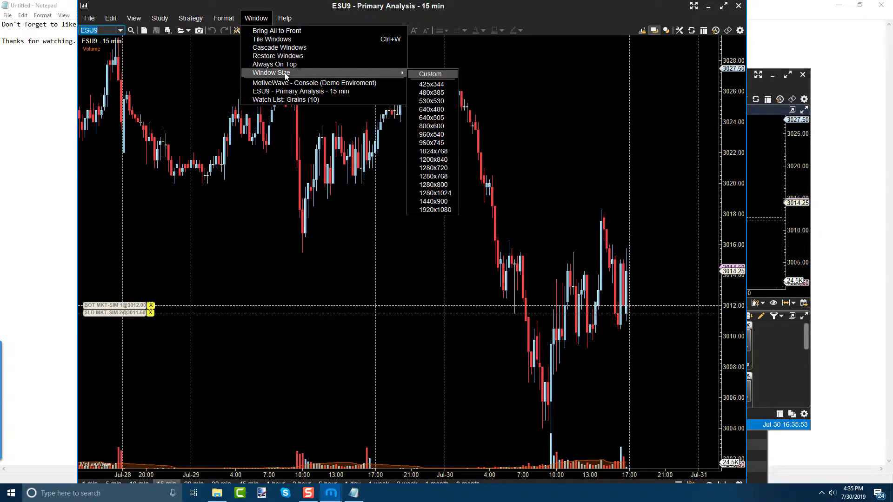
mouse_move(333, 111)
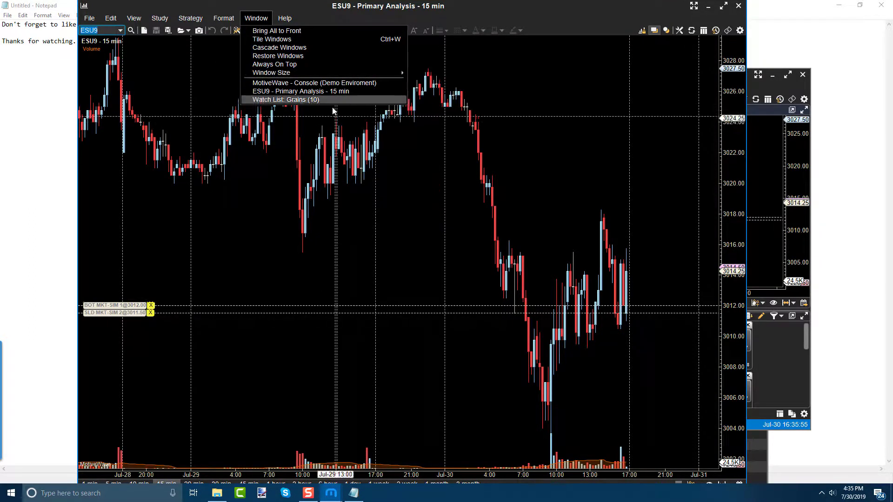
mouse_move(322, 75)
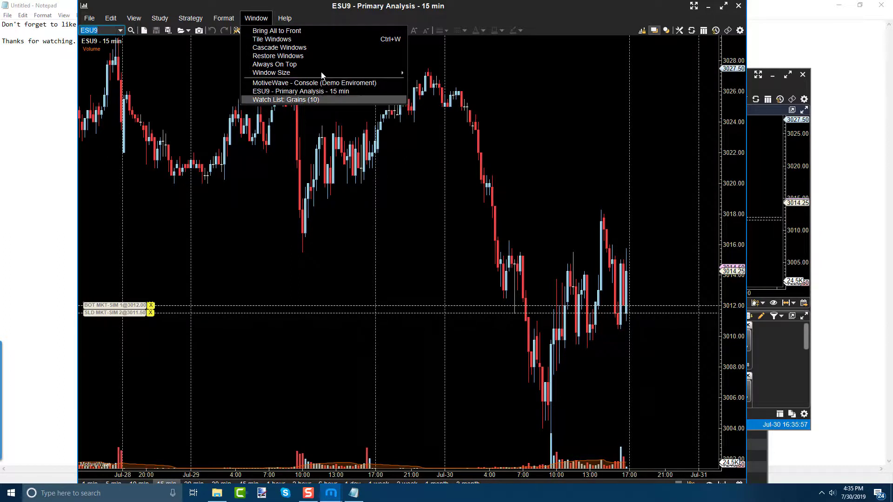
mouse_move(314, 83)
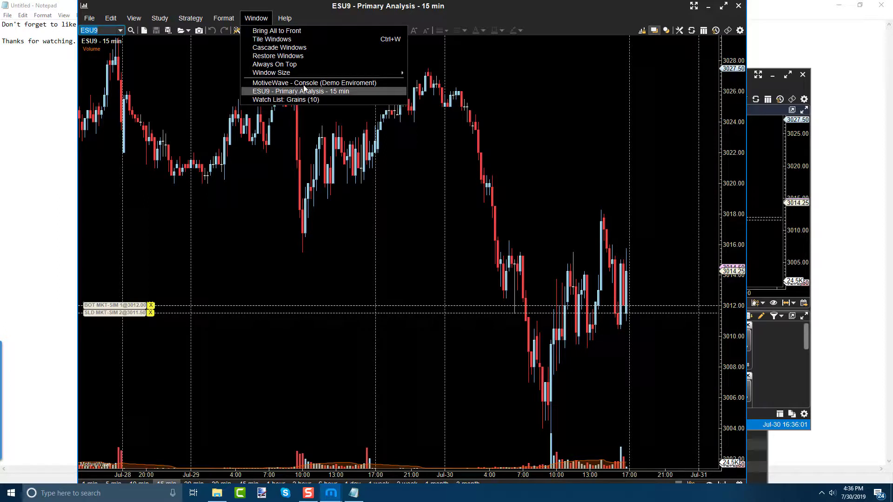
mouse_move(285, 99)
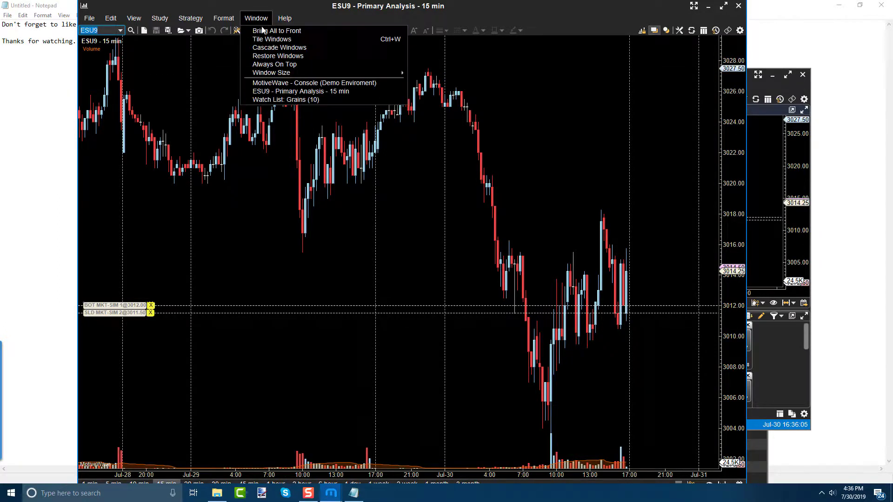
mouse_move(278, 56)
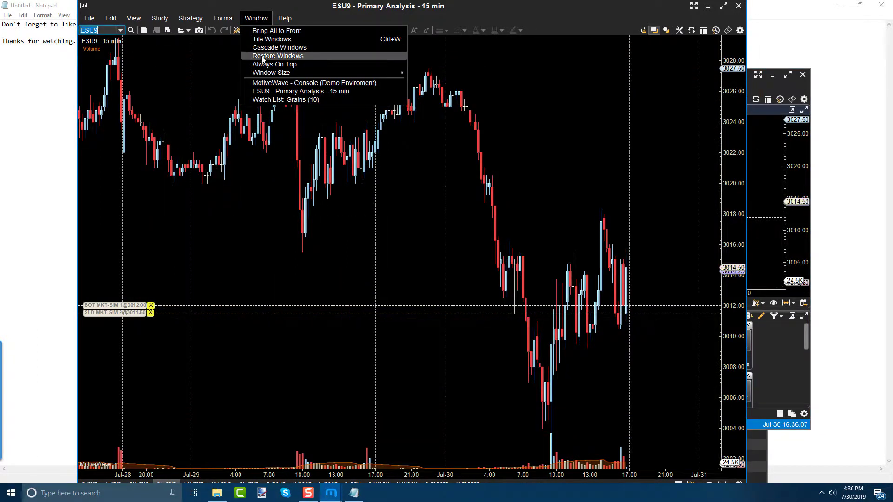
Step: Restore the floating windows to normal sizes and close both Grains watch list windows
left_click(285, 99)
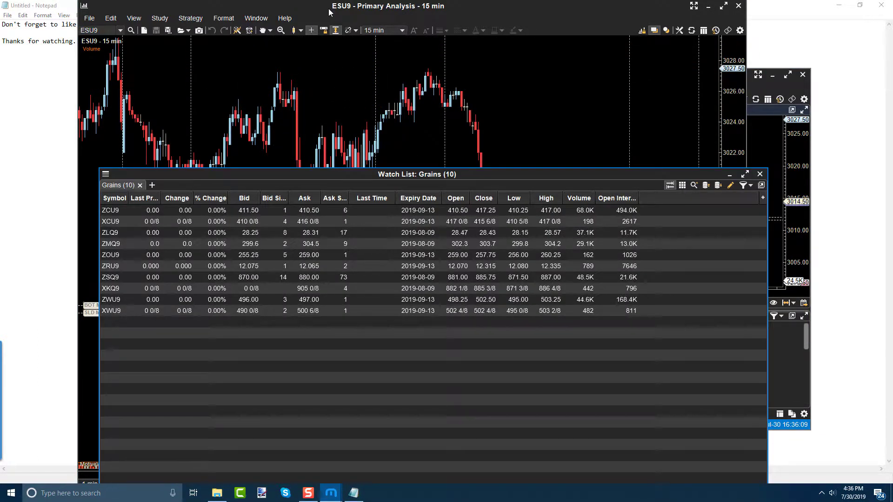
left_click(284, 18)
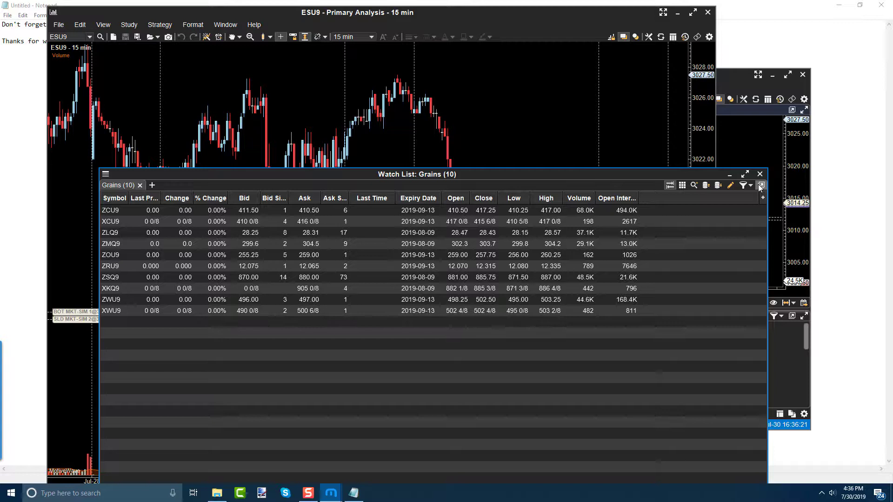
mouse_move(760, 185)
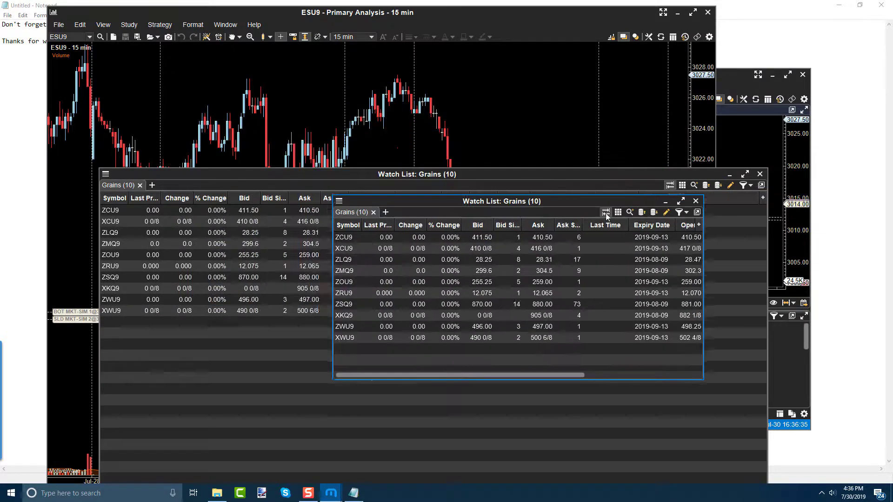
left_click(696, 201)
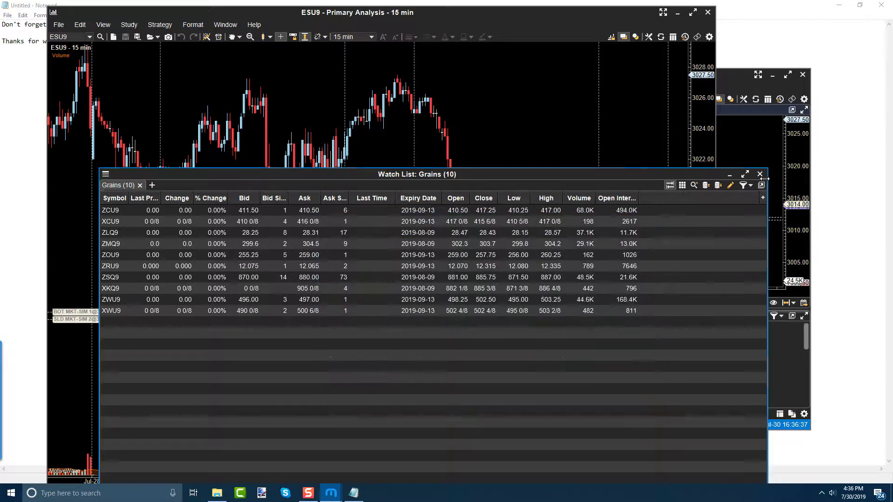
mouse_move(759, 174)
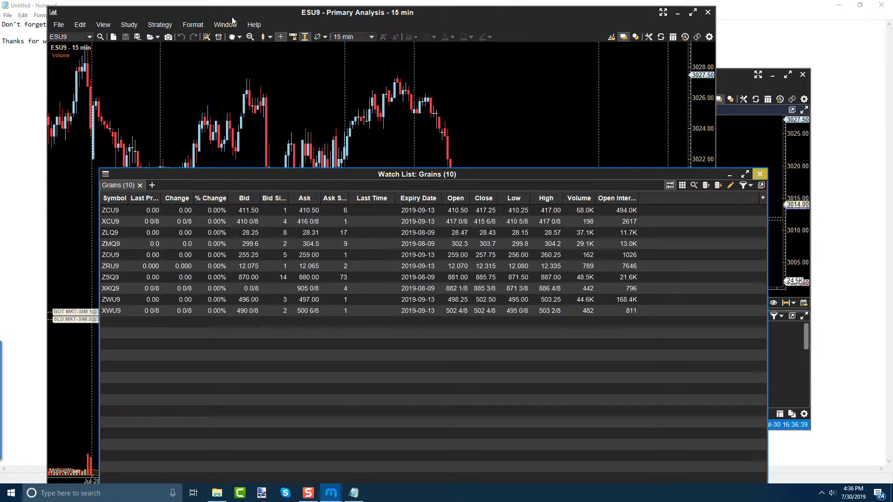
left_click(759, 174)
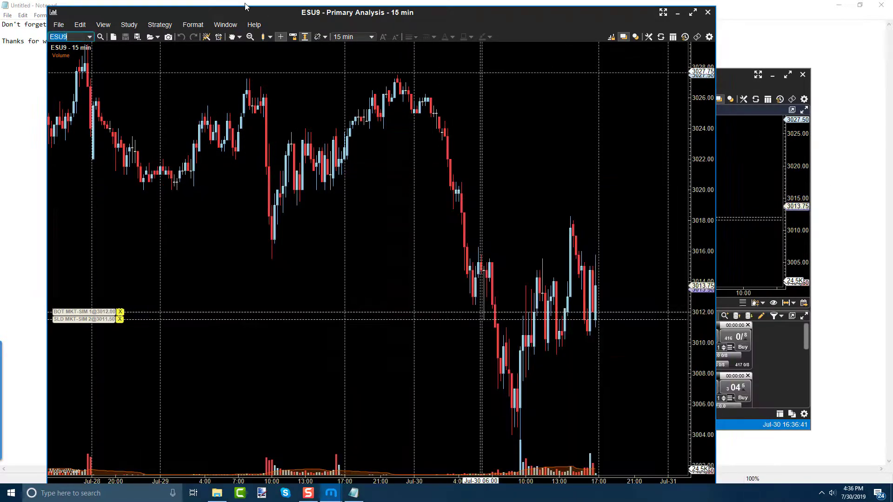
Step: Bring the console forward, add a second ESU9 DOM panel, and show its empty Orders list
left_click(225, 24)
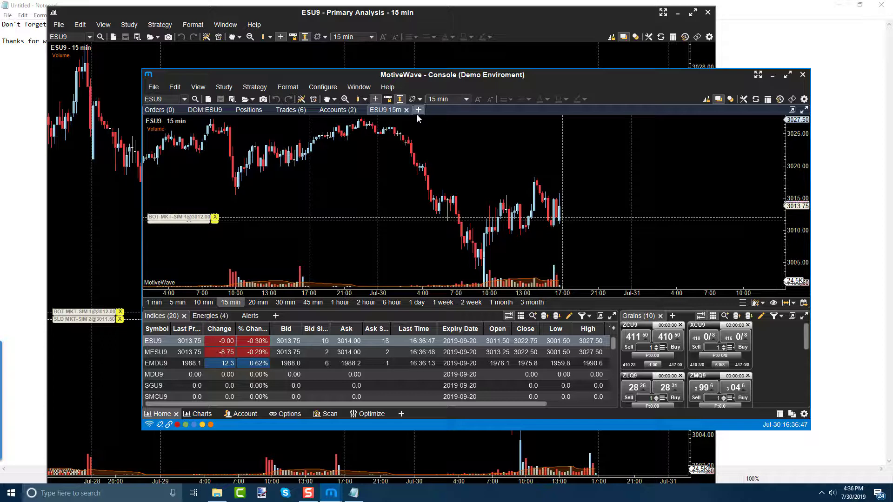
left_click(417, 109)
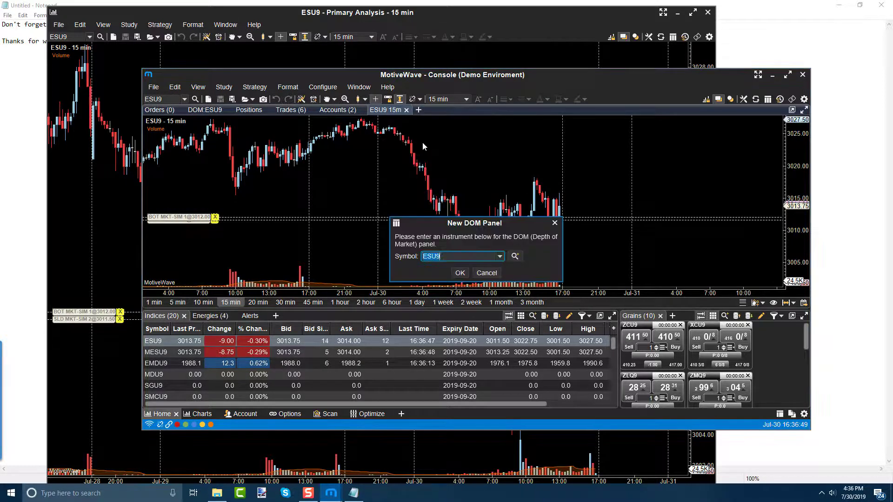
left_click(460, 273)
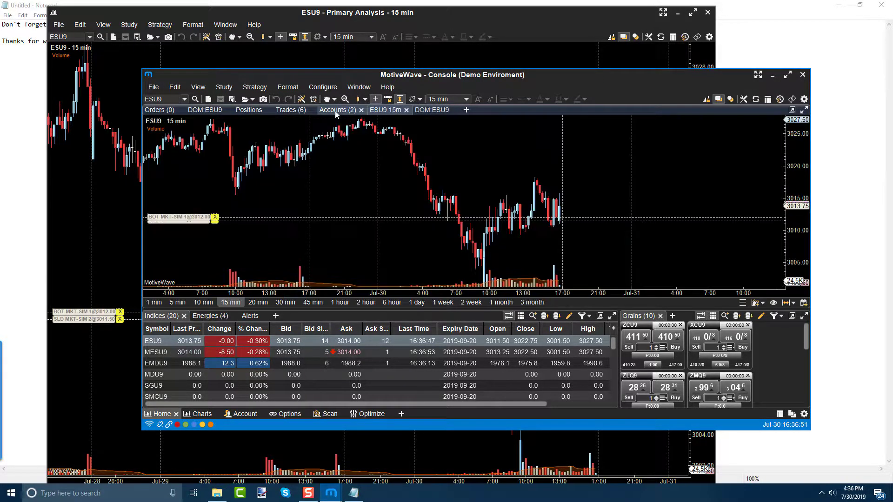
left_click(159, 110)
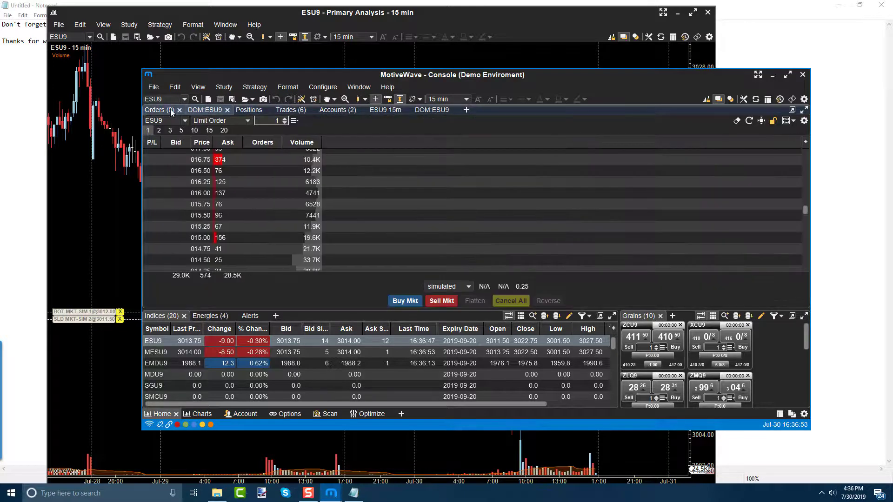
left_click(159, 109)
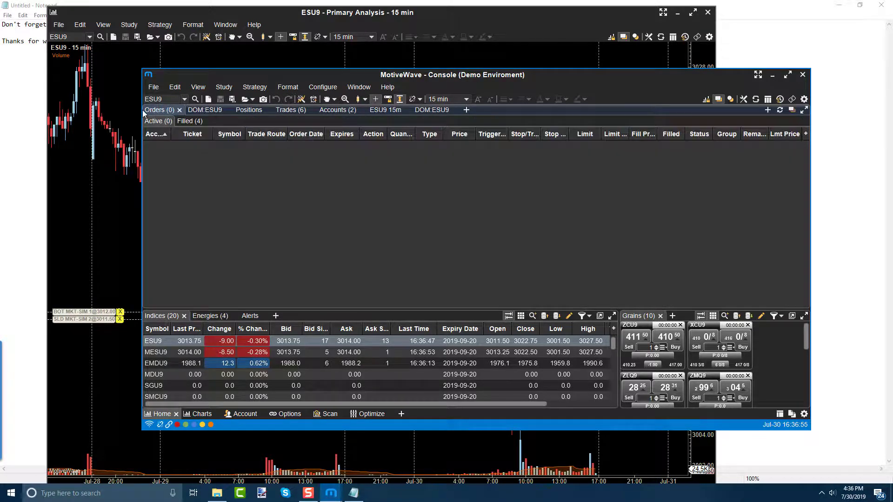